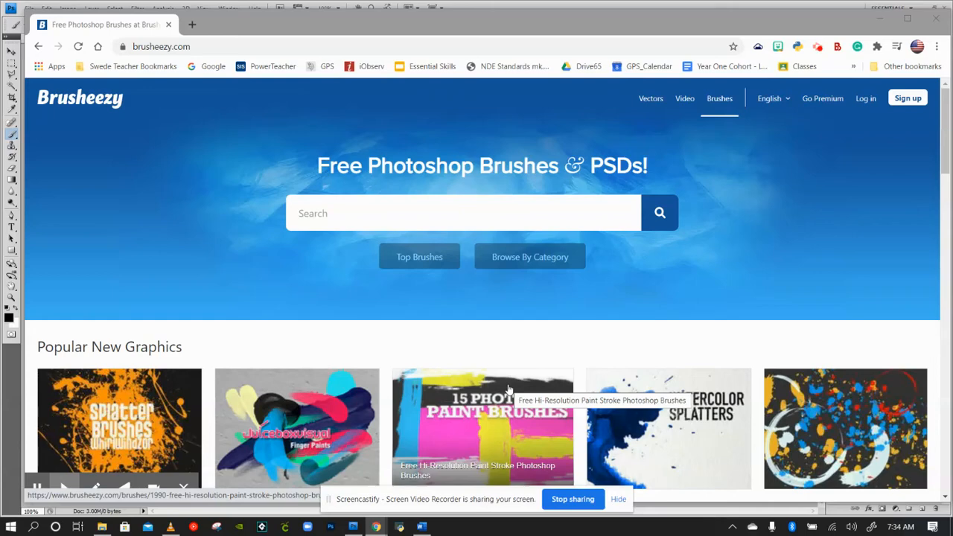
{"action": "mouse_move", "coordinate": [431, 331]}
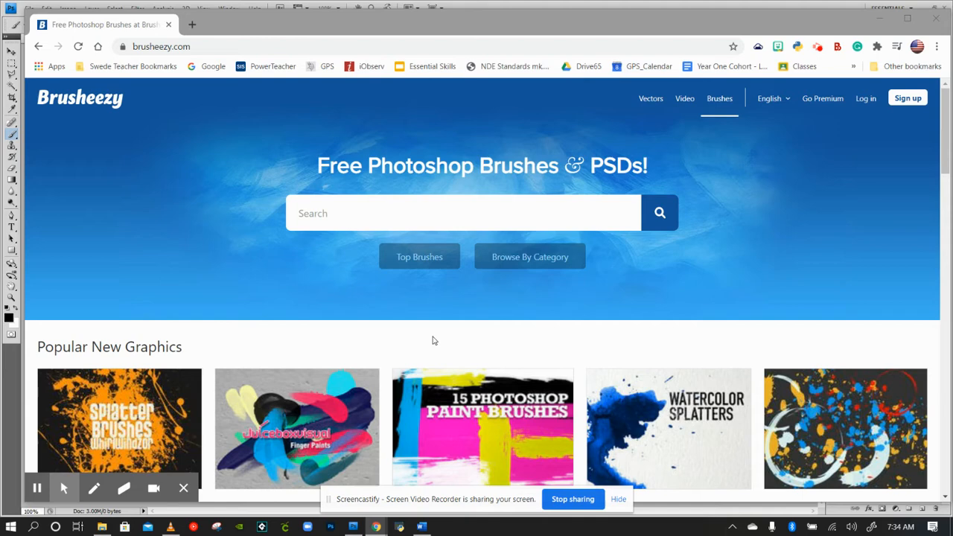
{"action": "mouse_move", "coordinate": [854, 129]}
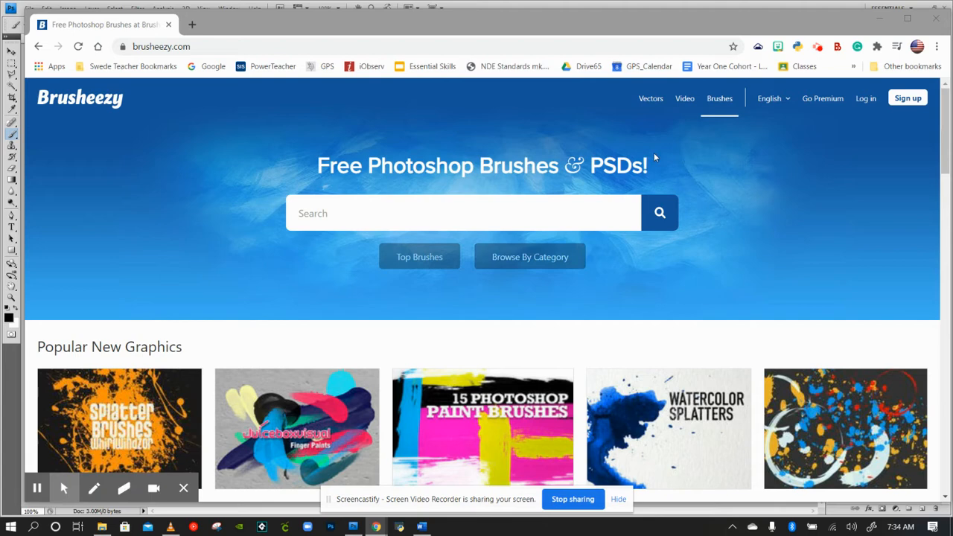
{"action": "mouse_move", "coordinate": [443, 276]}
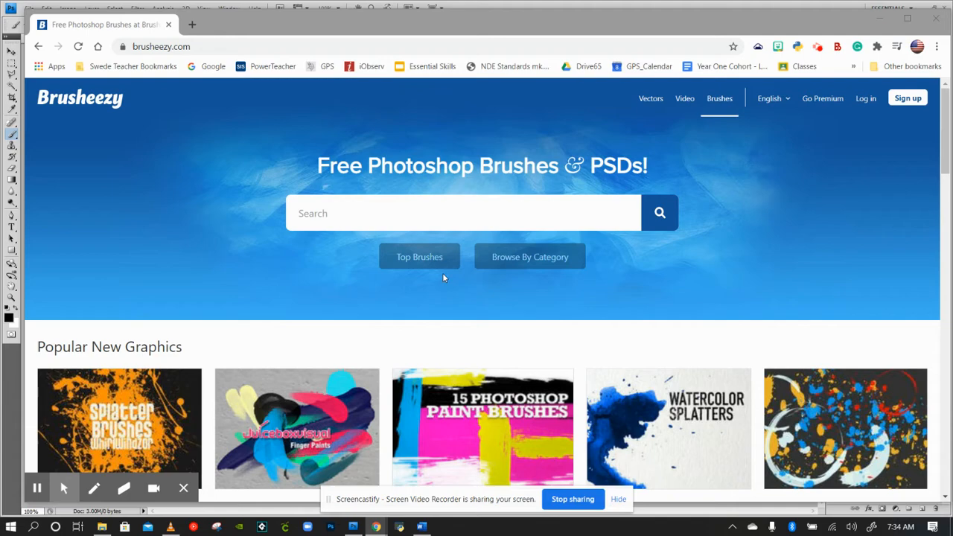
Create a new blank document with the default settings
{"action": "scroll", "scroll_direction": "down", "scroll_amount": 3}
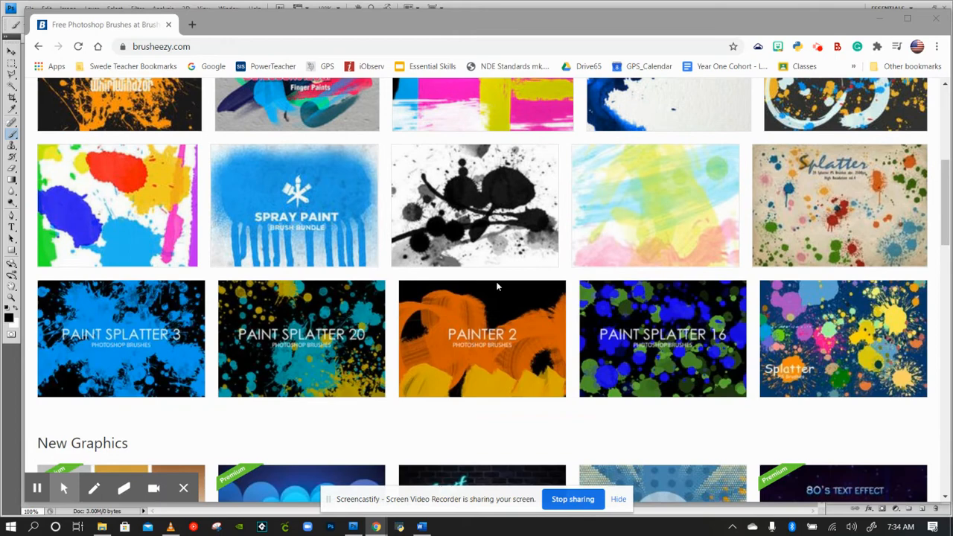
{"action": "scroll", "scroll_direction": "down", "scroll_amount": 3}
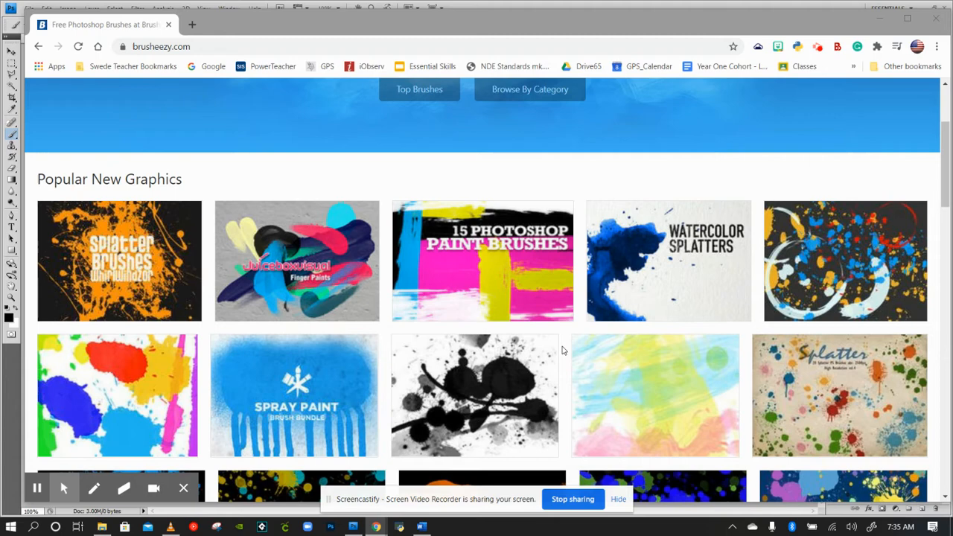
{"action": "scroll", "scroll_direction": "up", "scroll_amount": 3}
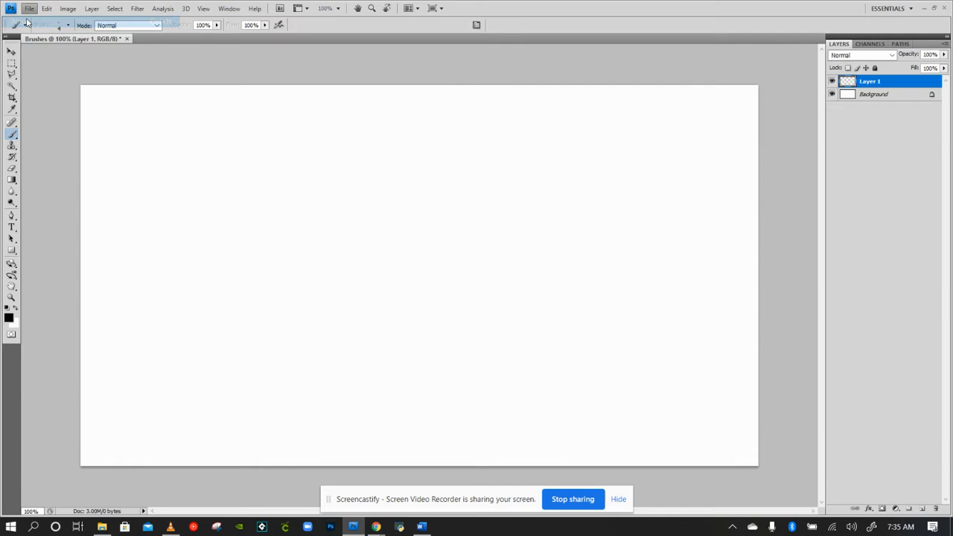
{"action": "left_click", "coordinate": [28, 9]}
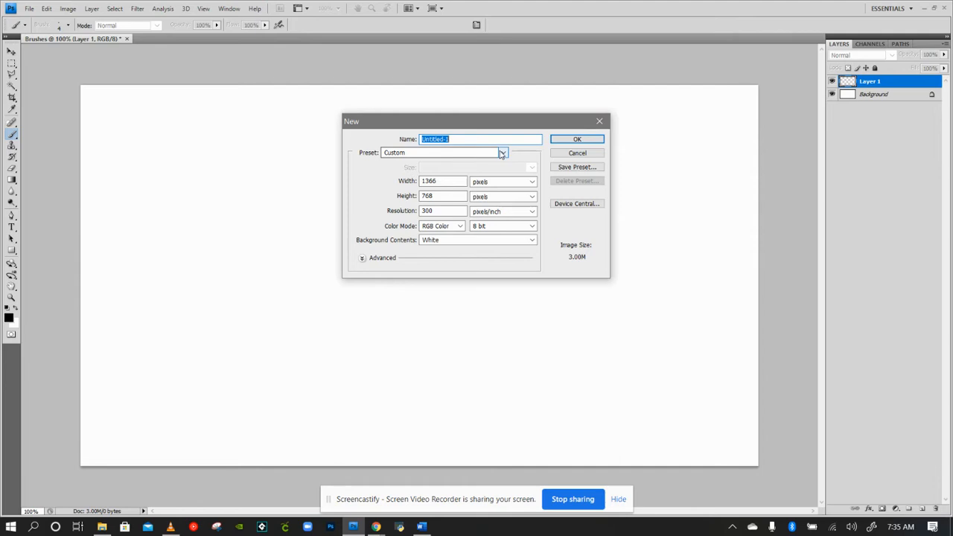
{"action": "left_click", "coordinate": [576, 140]}
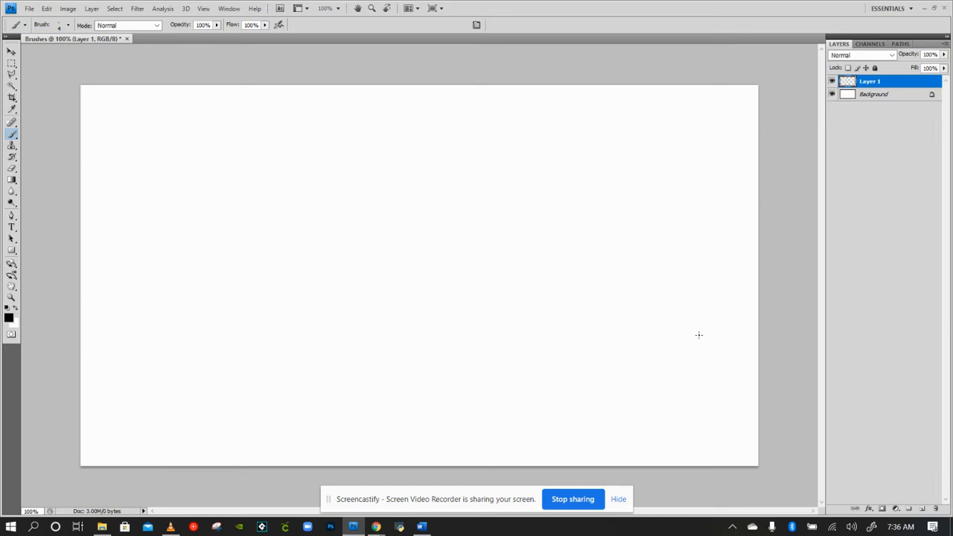
{"action": "mouse_move", "coordinate": [616, 292]}
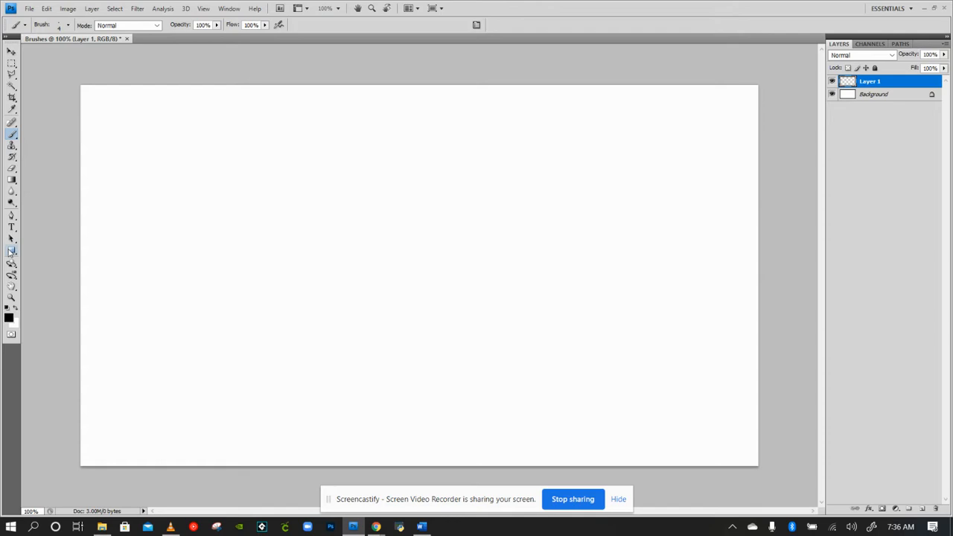
Set the foreground colour to light blue and the background colour to pale off-white
{"action": "left_click", "coordinate": [9, 318]}
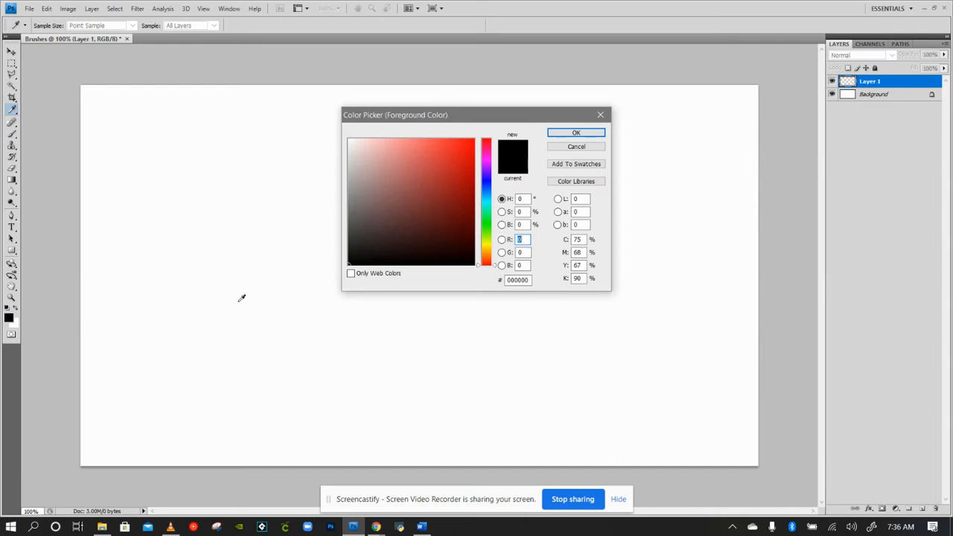
{"action": "left_click", "coordinate": [575, 132]}
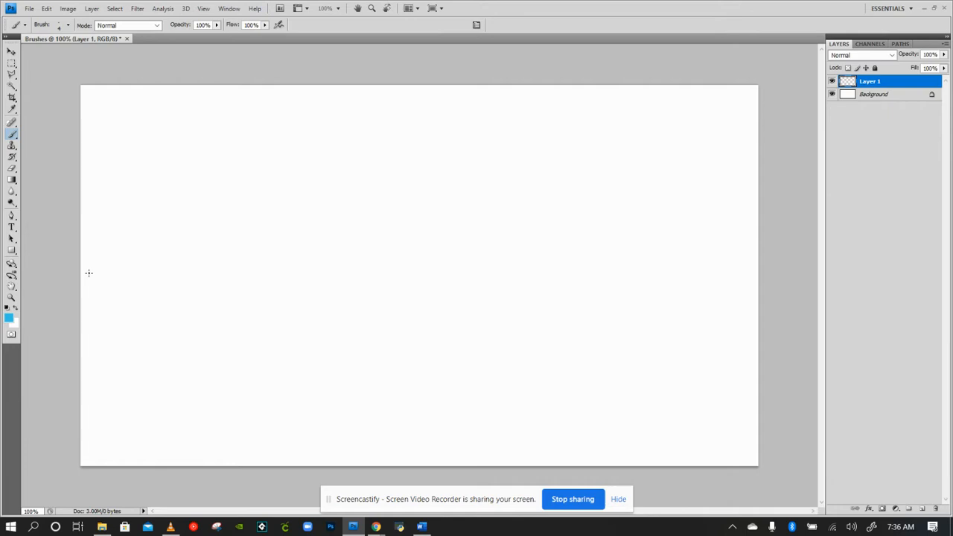
{"action": "left_click", "coordinate": [6, 320]}
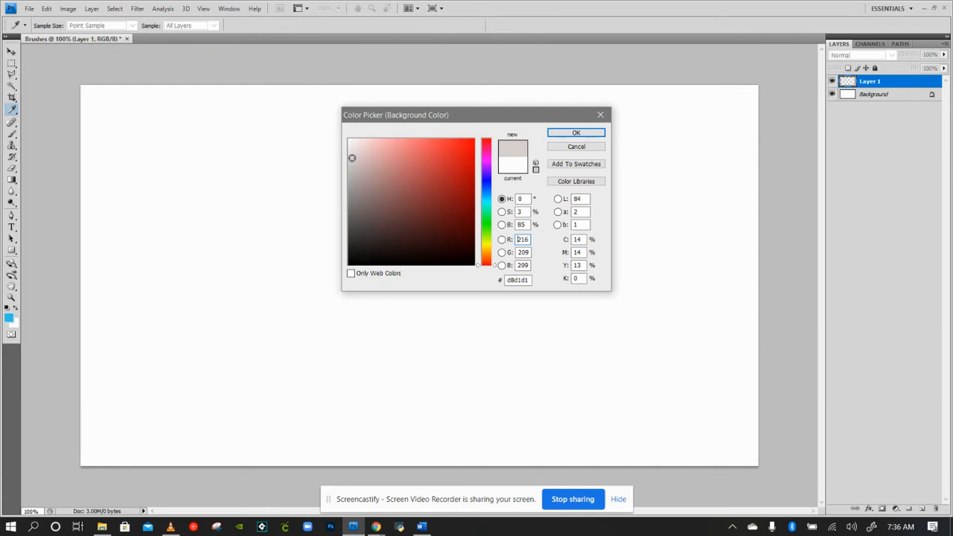
{"action": "left_click", "coordinate": [575, 132]}
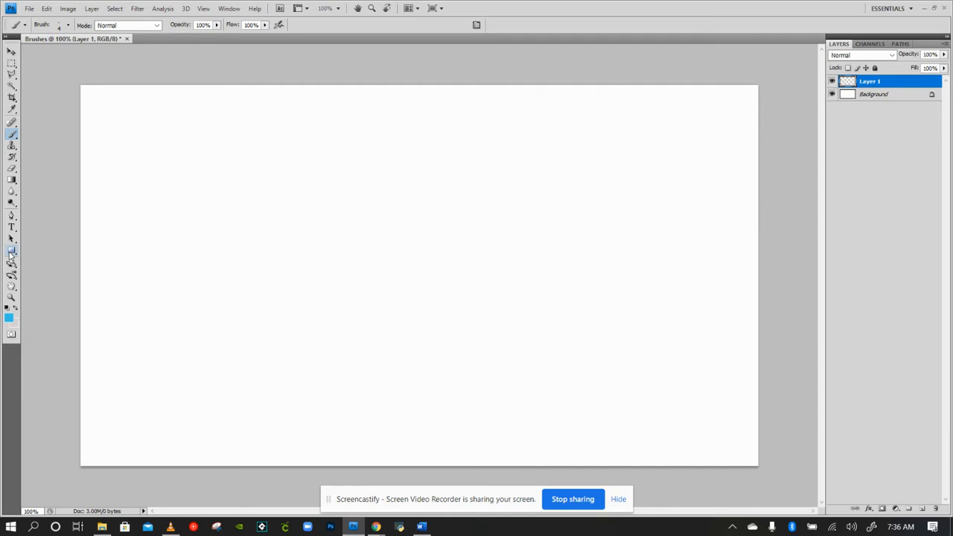
{"action": "left_click", "coordinate": [9, 250]}
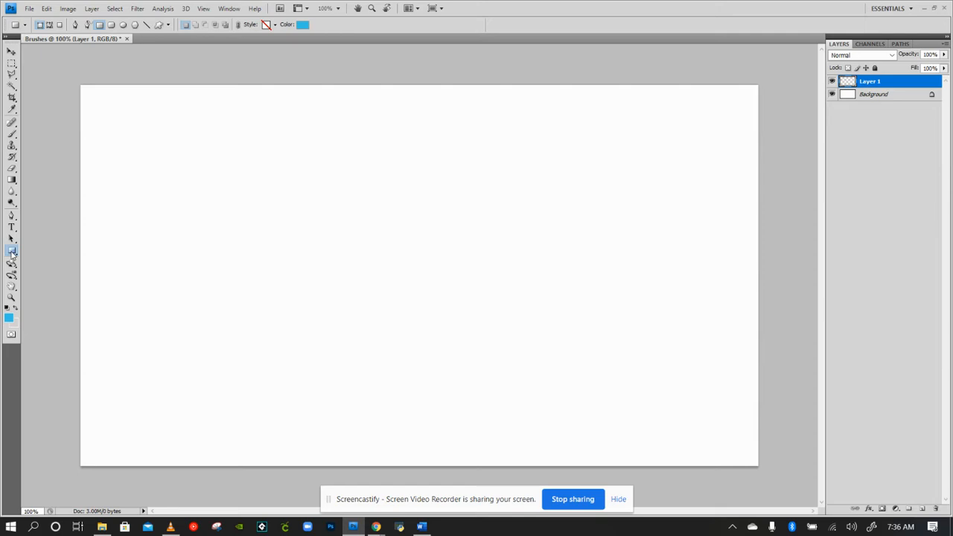
Fill the canvas with a top-to-bottom gradient from pale grey-blue to bright blue
{"action": "left_click", "coordinate": [10, 181]}
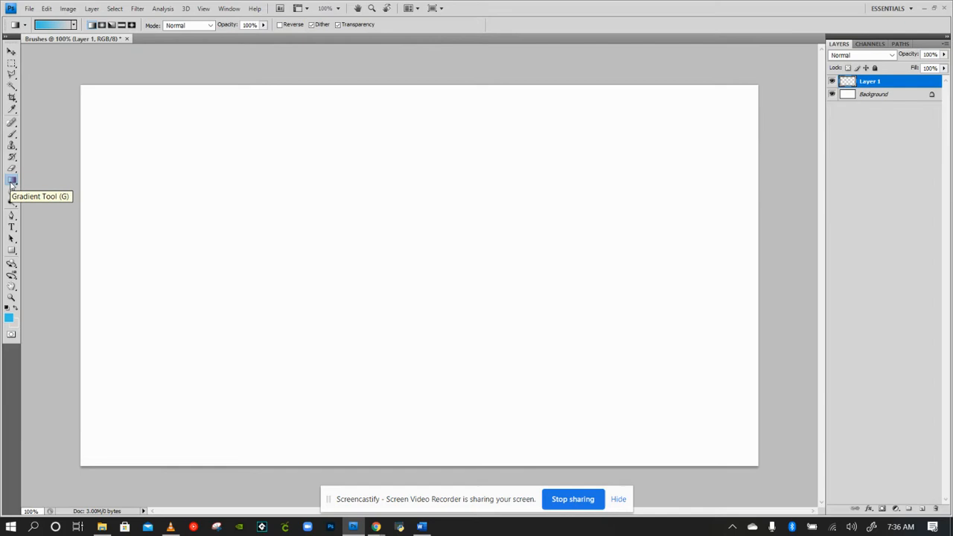
{"action": "left_click_drag", "start_coordinate": [320, 143], "coordinate": [312, 364]}
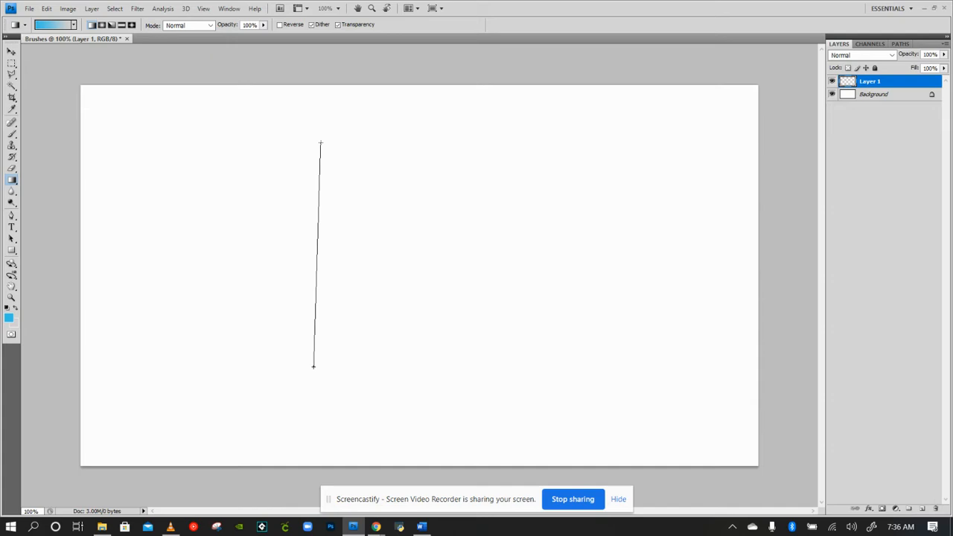
{"action": "left_click_drag", "start_coordinate": [320, 143], "coordinate": [312, 364]}
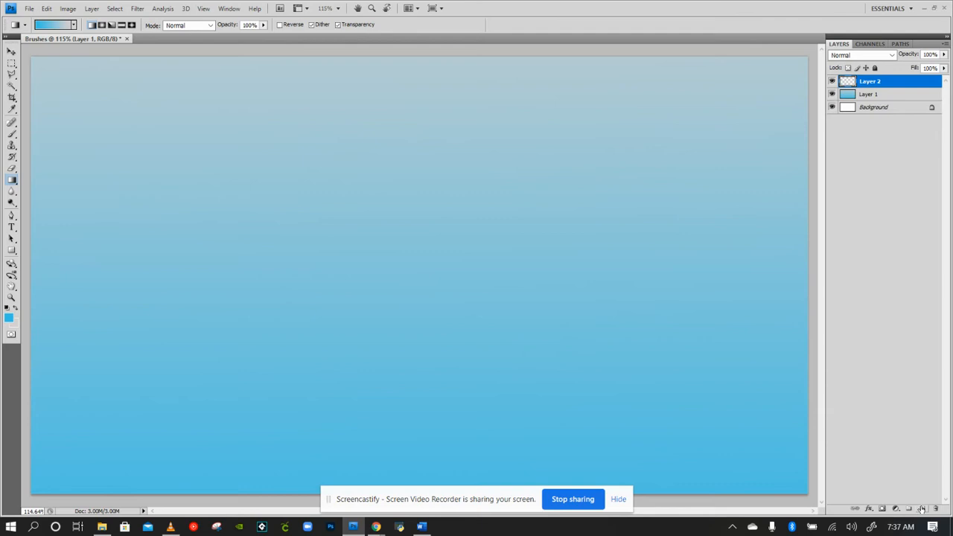
With the Brush tool active, start Load Brushes and browse into the USB Brushes folder
{"action": "left_click", "coordinate": [9, 133]}
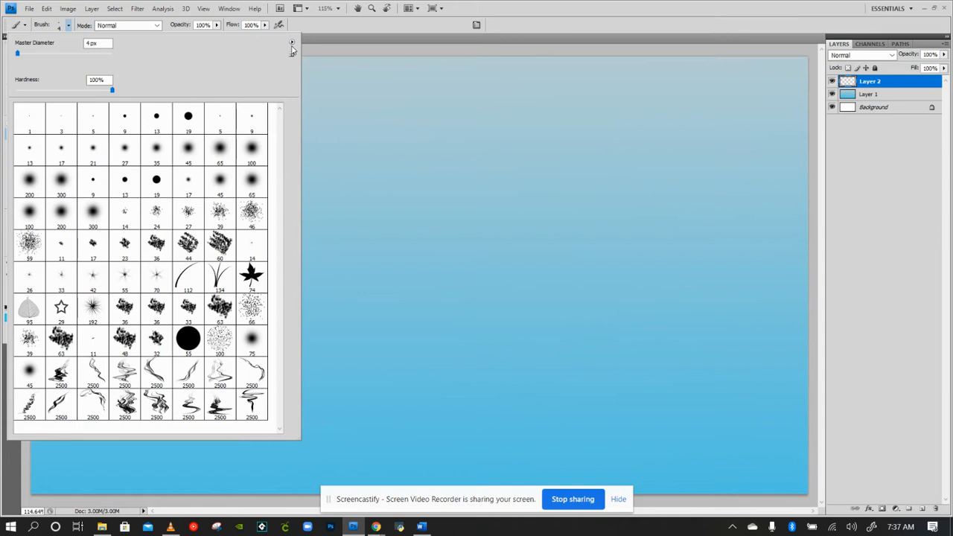
{"action": "left_click", "coordinate": [291, 42]}
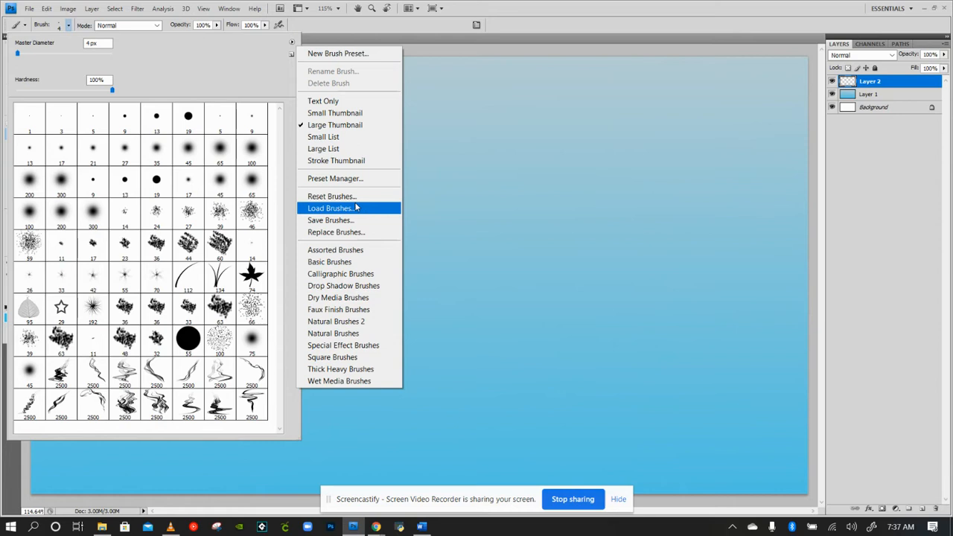
{"action": "left_click", "coordinate": [327, 209]}
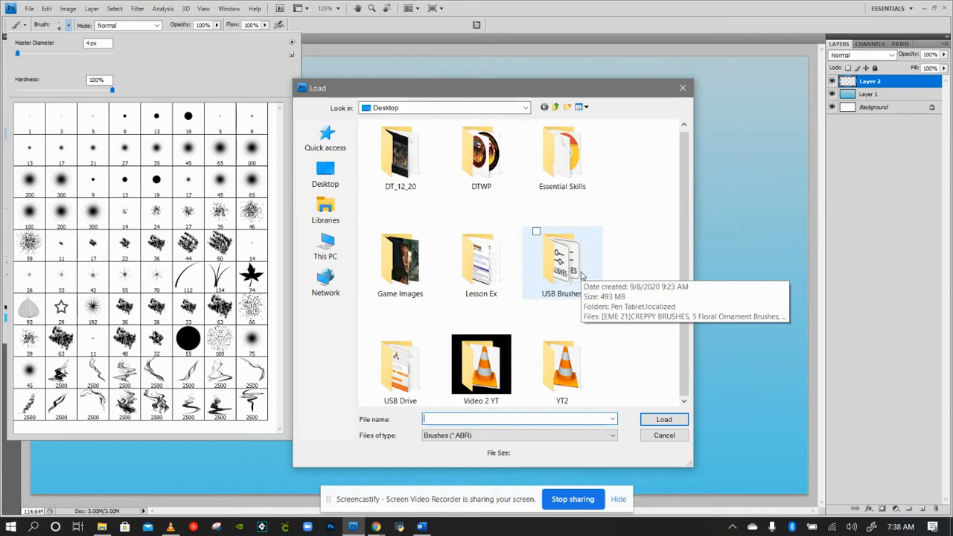
{"action": "mouse_move", "coordinate": [561, 265]}
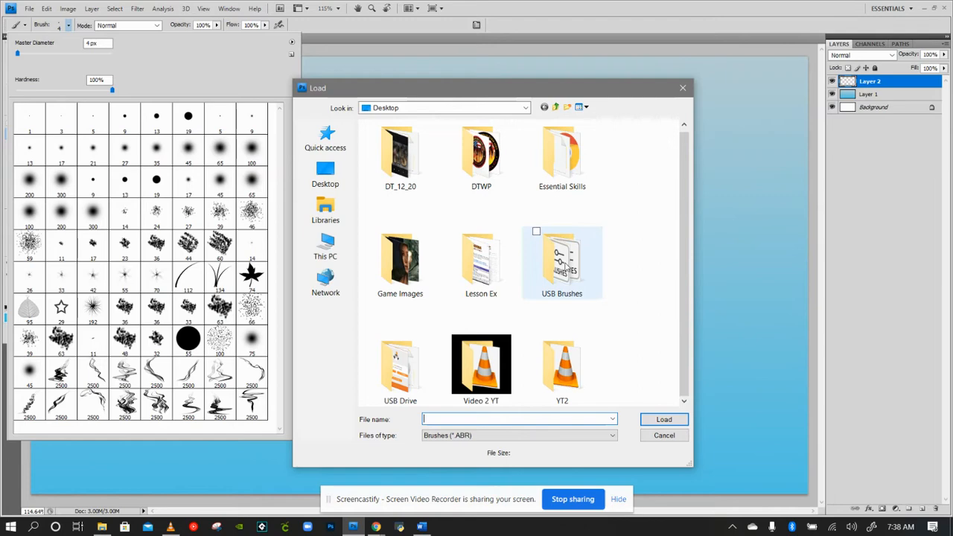
{"action": "double_click", "coordinate": [563, 261]}
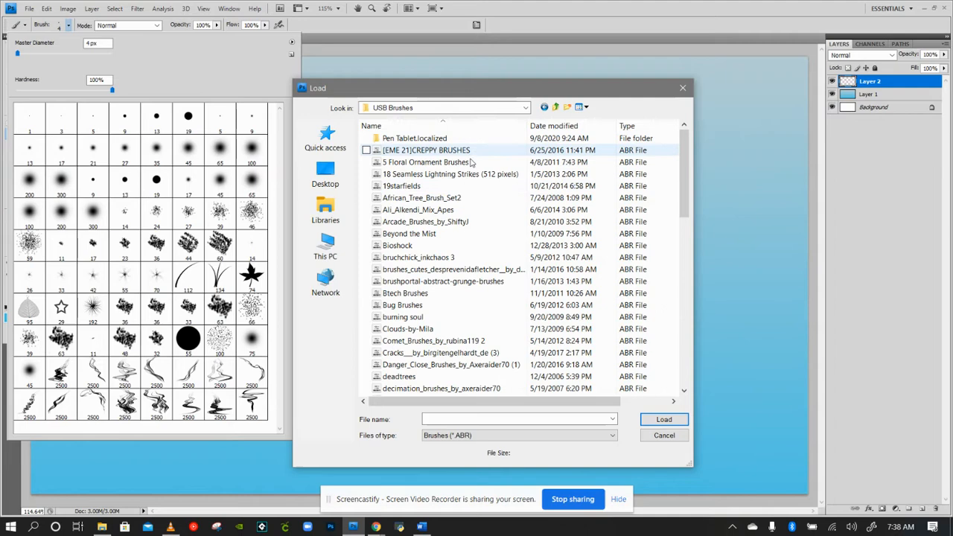
Scroll through the list of .abr brush files in the USB Brushes folder
{"action": "scroll", "scroll_direction": "down", "scroll_amount": 3}
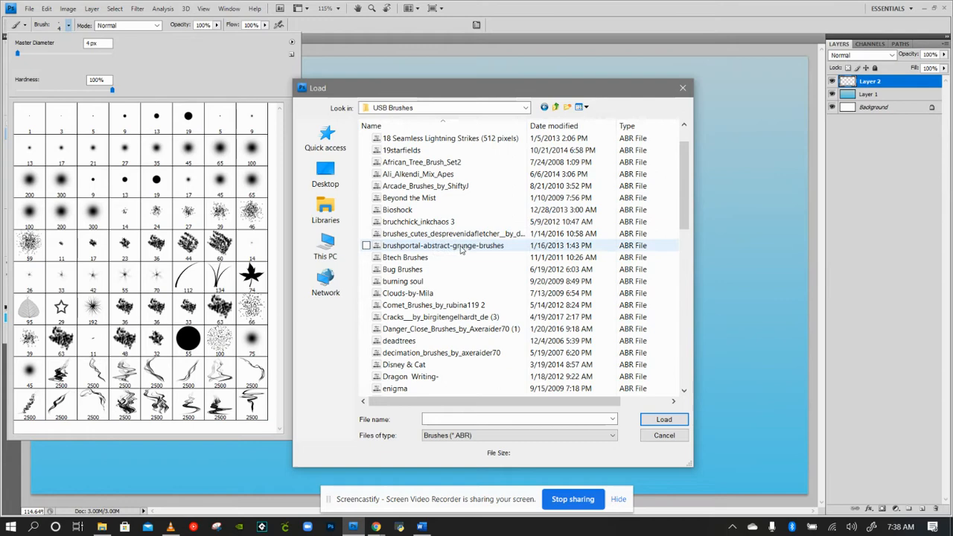
{"action": "scroll", "scroll_direction": "down", "scroll_amount": 3}
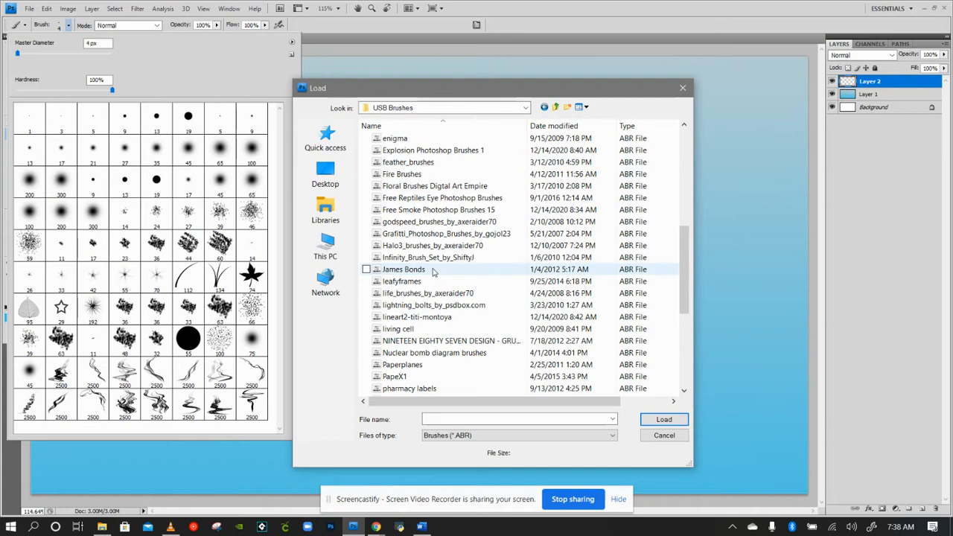
{"action": "scroll", "scroll_direction": "down", "scroll_amount": 3}
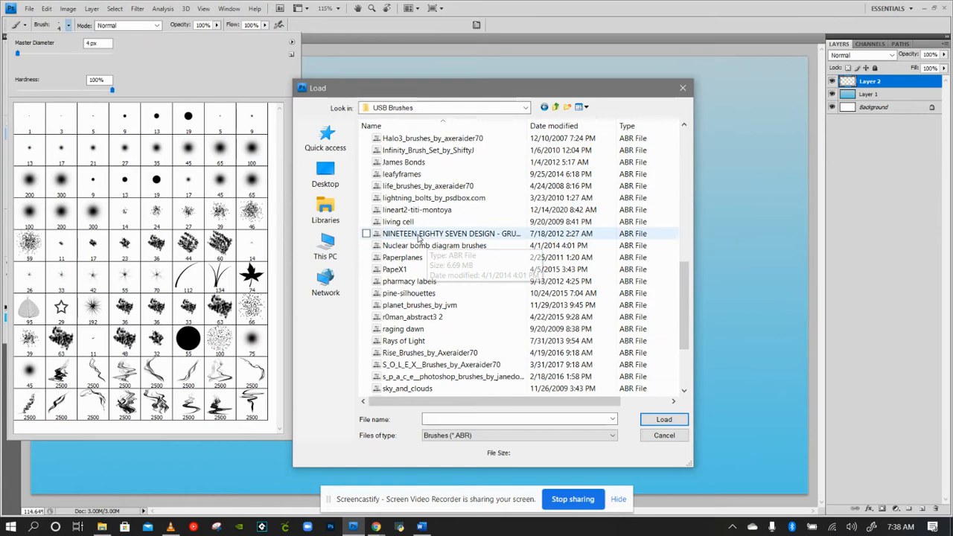
{"action": "scroll", "scroll_direction": "down", "scroll_amount": 3}
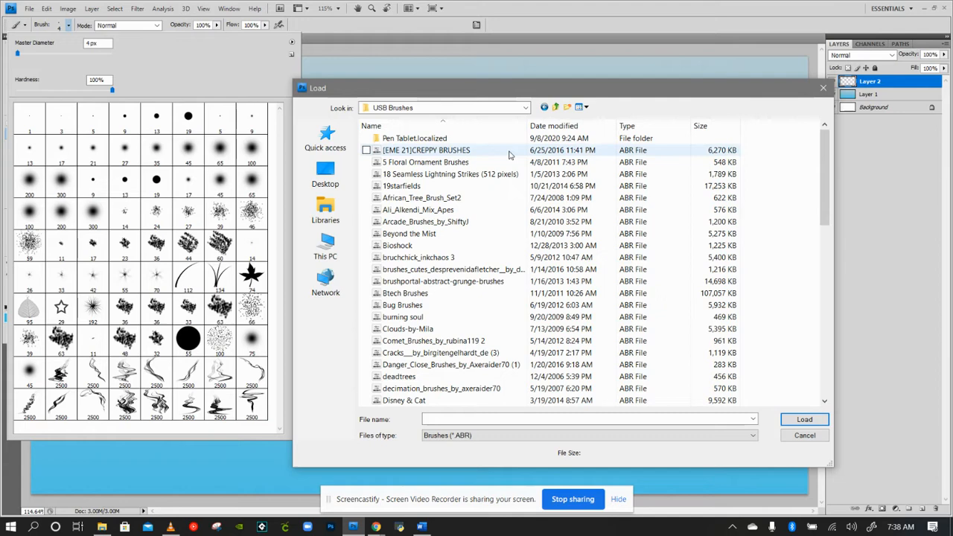
{"action": "mouse_move", "coordinate": [414, 137]}
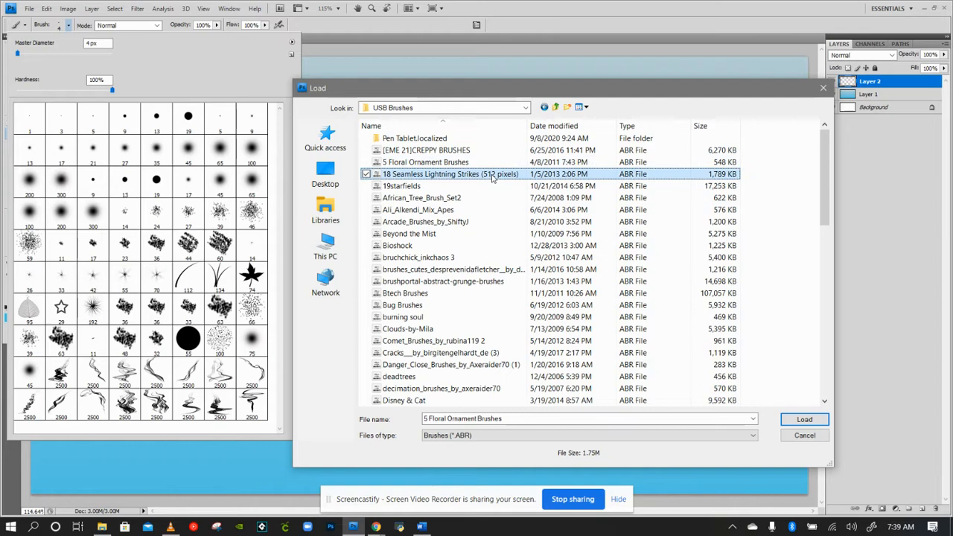
Load the chosen brush file into the brush presets
{"action": "left_click", "coordinate": [450, 173]}
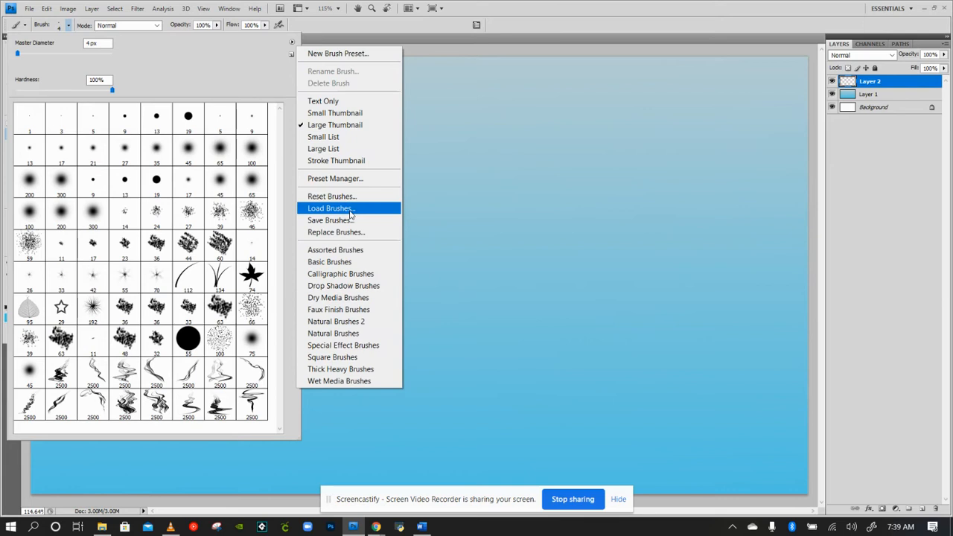
Load brush files from USB Brushes, including 5 Floral Ornament Brushes and bruschick_inkchaos 3
{"action": "left_click", "coordinate": [327, 208]}
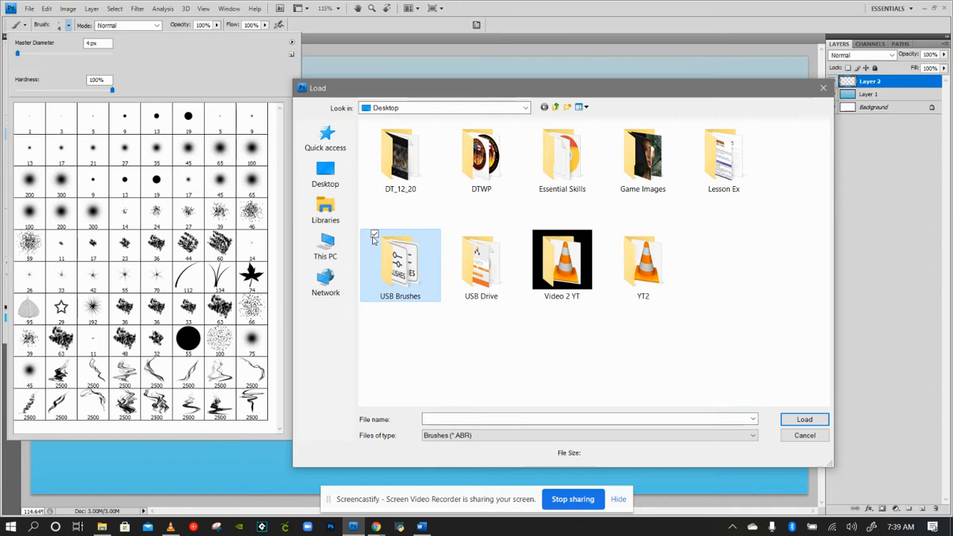
{"action": "double_click", "coordinate": [399, 260]}
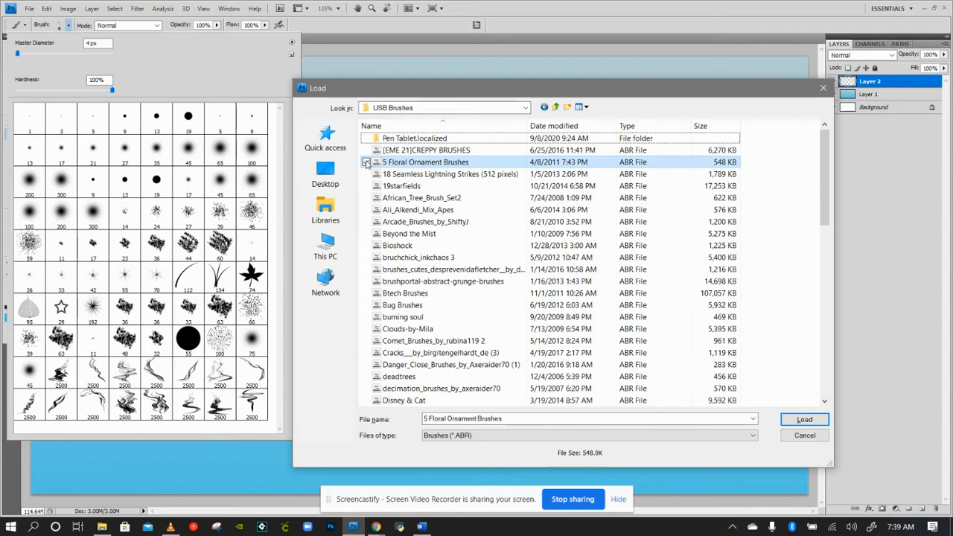
{"action": "left_click", "coordinate": [433, 149]}
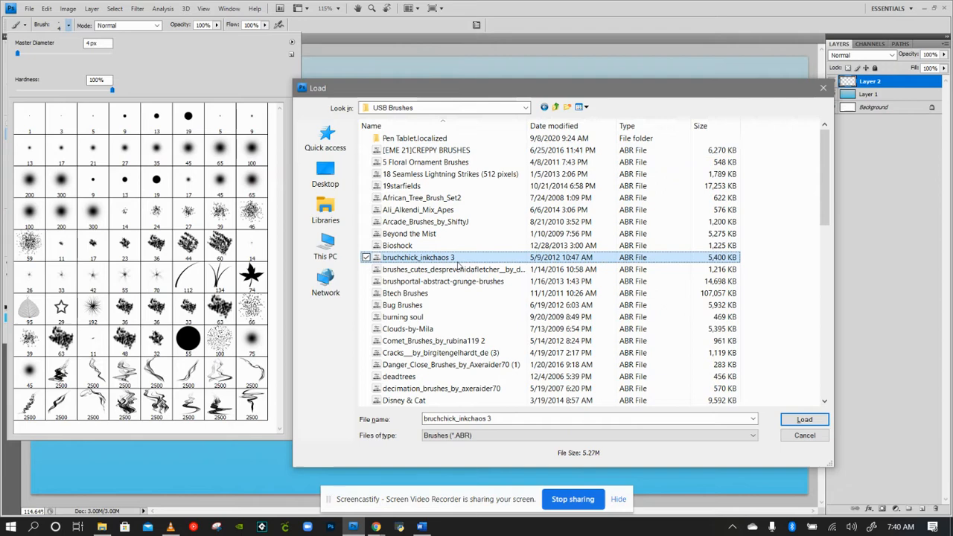
{"action": "left_click", "coordinate": [804, 420]}
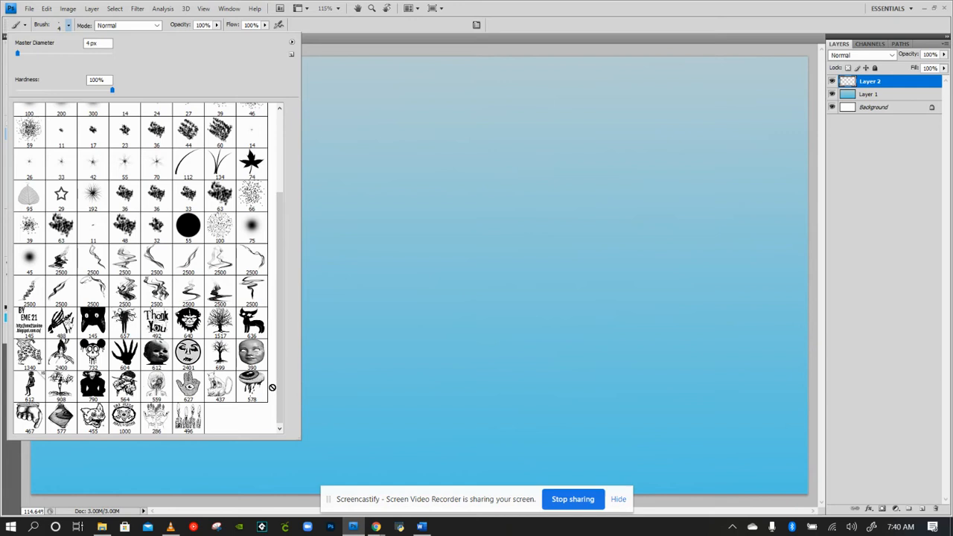
Switch the brush presets to Small List view and scroll through them
{"action": "left_click", "coordinate": [290, 42]}
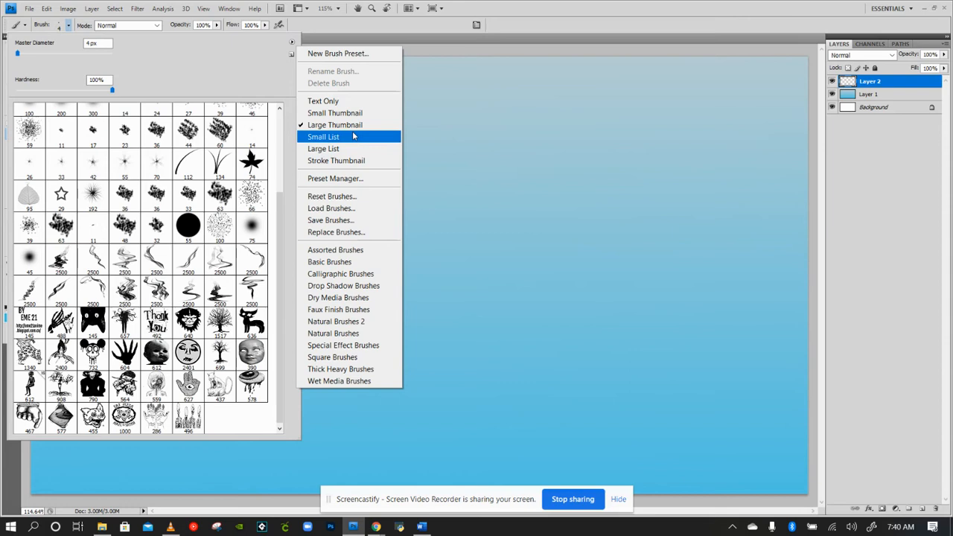
{"action": "left_click", "coordinate": [323, 137]}
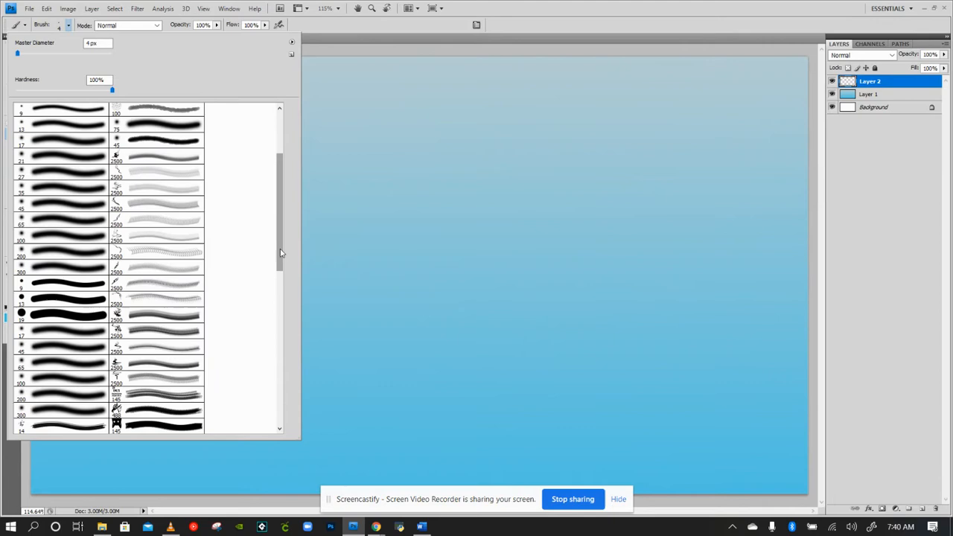
{"action": "scroll", "scroll_direction": "down", "scroll_amount": 3}
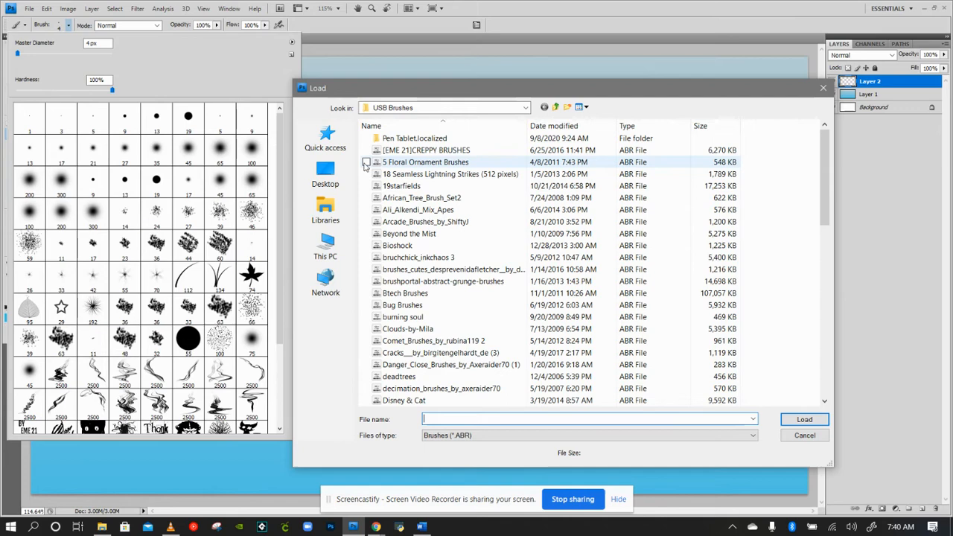
Load the Arcade and Beyond the Mist brush sets from the USB Brushes folder
{"action": "left_click", "coordinate": [450, 173]}
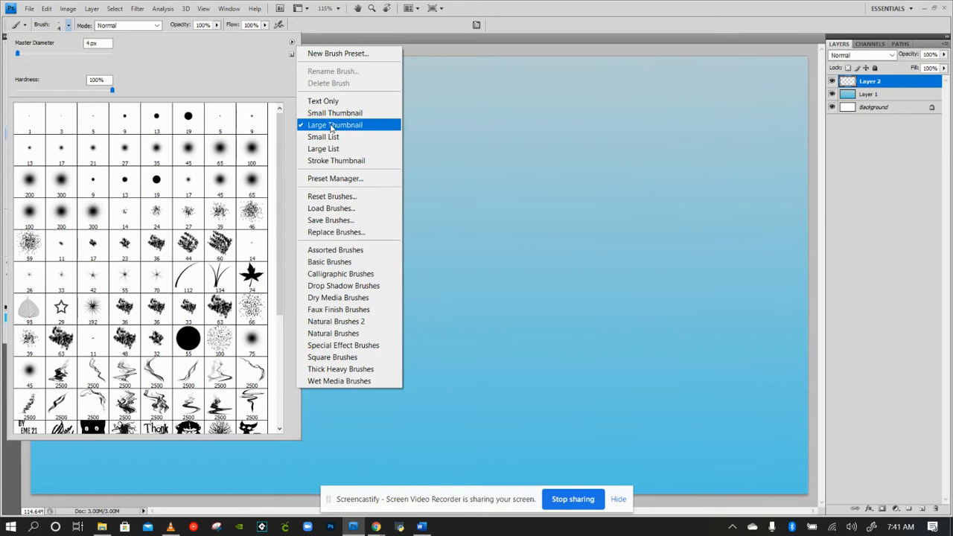
{"action": "left_click", "coordinate": [330, 209]}
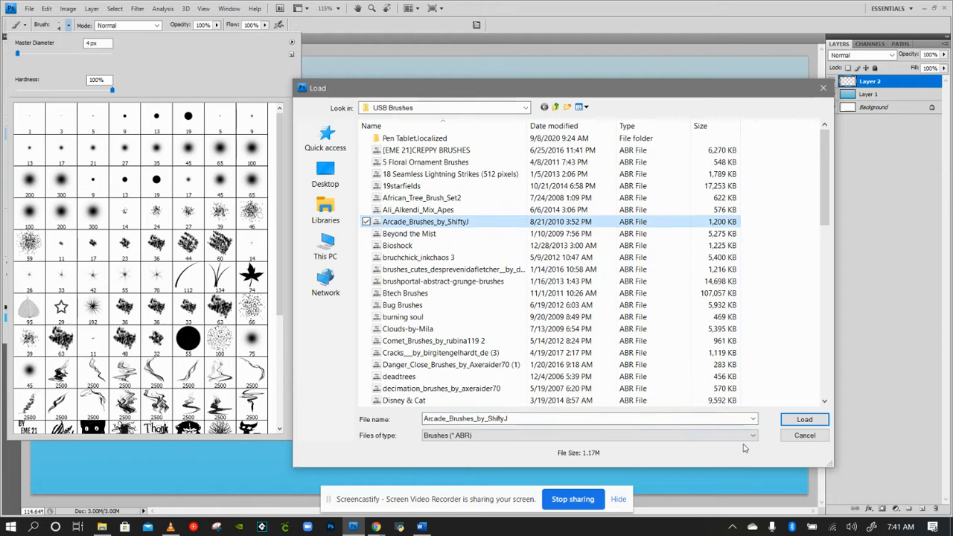
{"action": "left_click", "coordinate": [804, 419]}
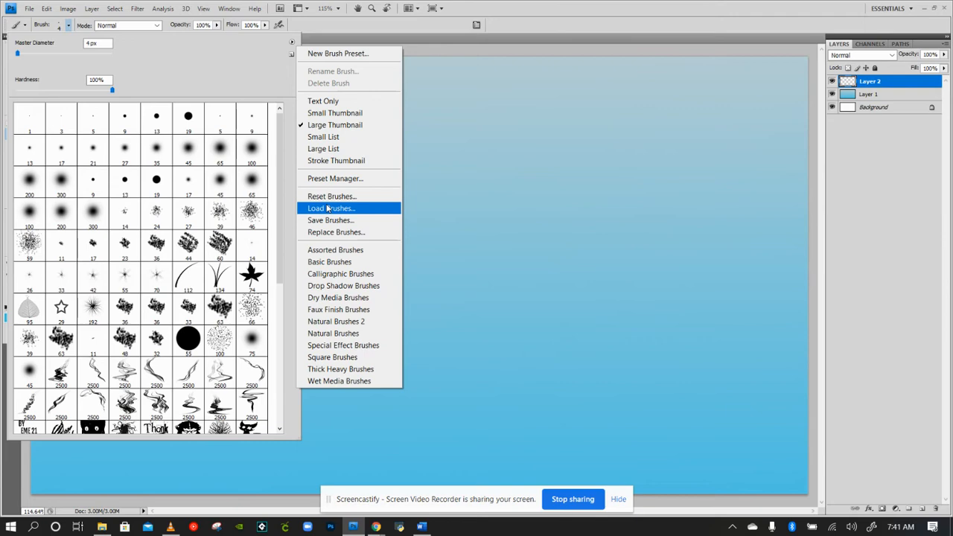
{"action": "left_click", "coordinate": [330, 208]}
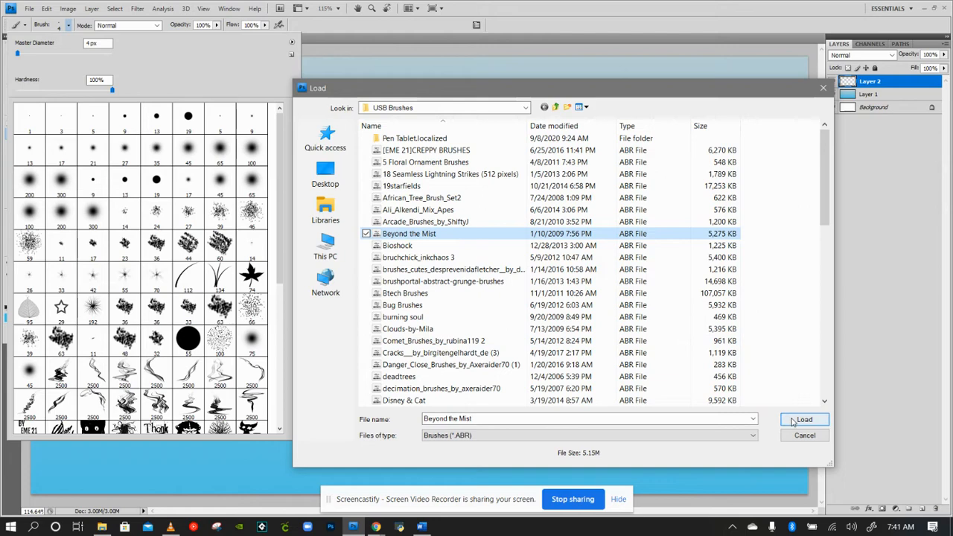
{"action": "left_click", "coordinate": [803, 419]}
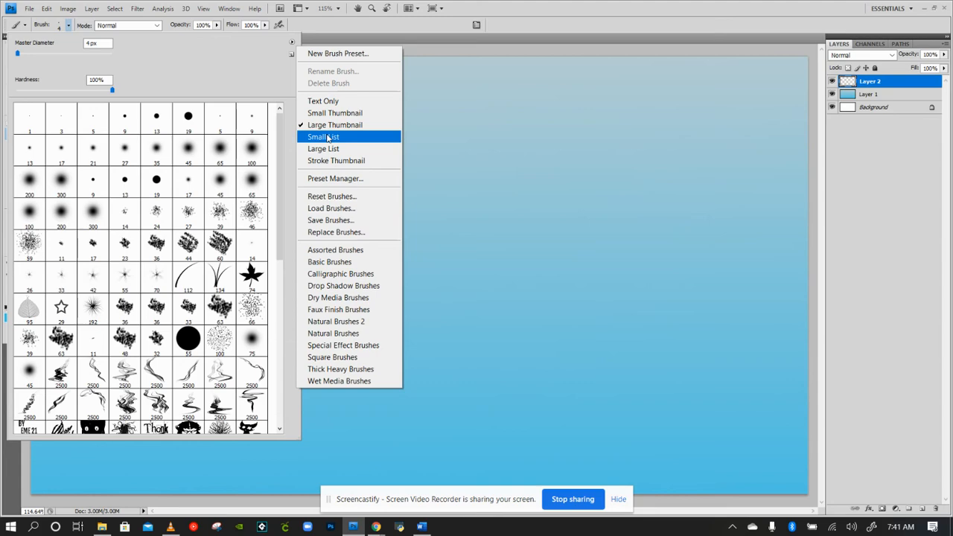
Select the Stech Brushes file, cancel once, then load the chosen brush set
{"action": "left_click", "coordinate": [330, 209]}
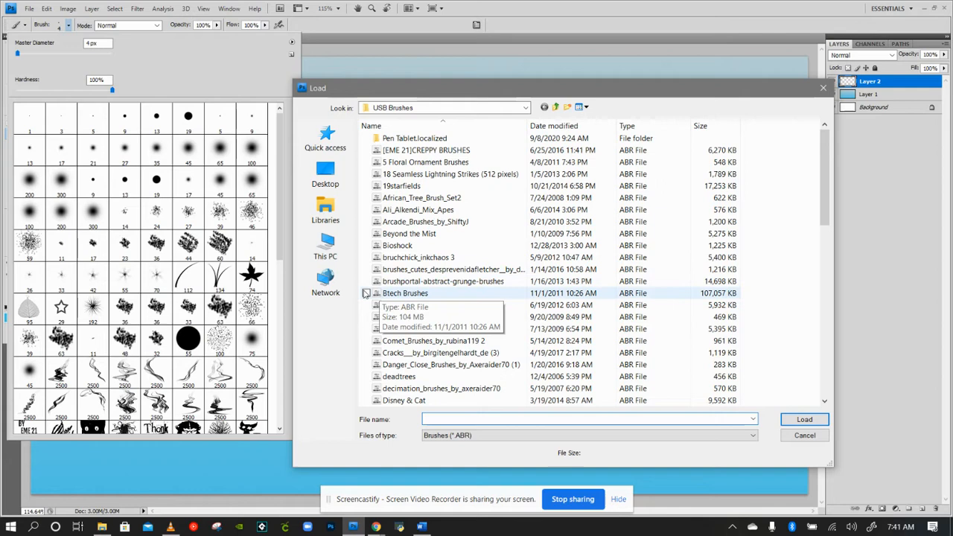
{"action": "left_click", "coordinate": [405, 292]}
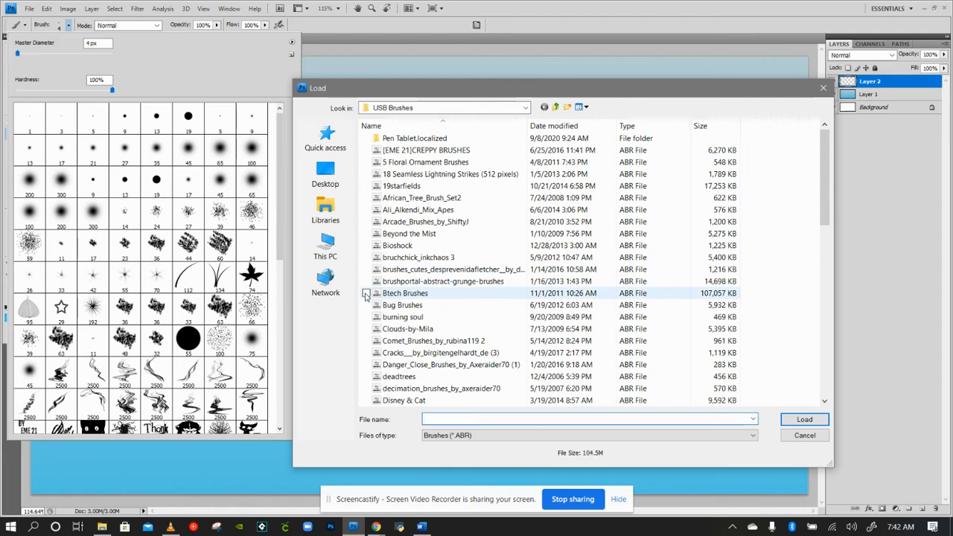
{"action": "left_click", "coordinate": [291, 45]}
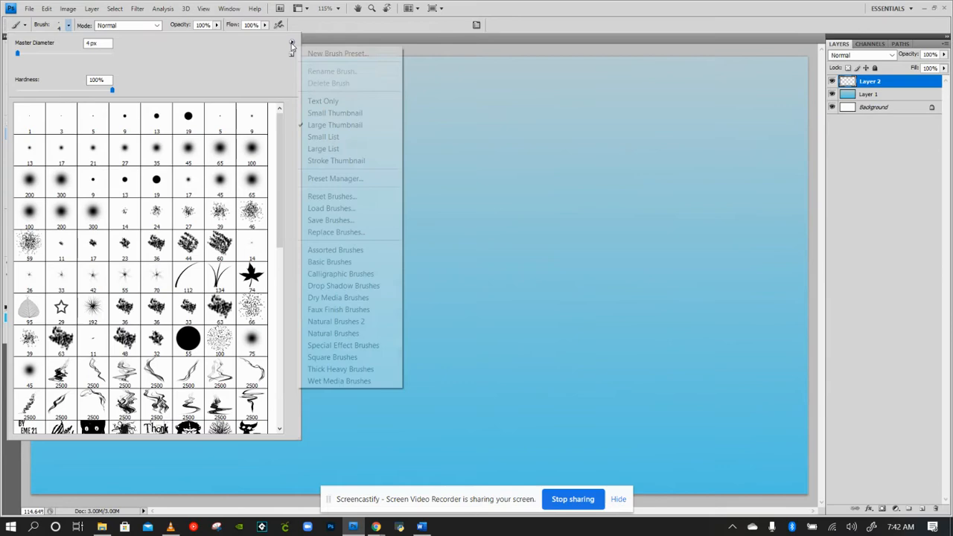
{"action": "left_click", "coordinate": [330, 208]}
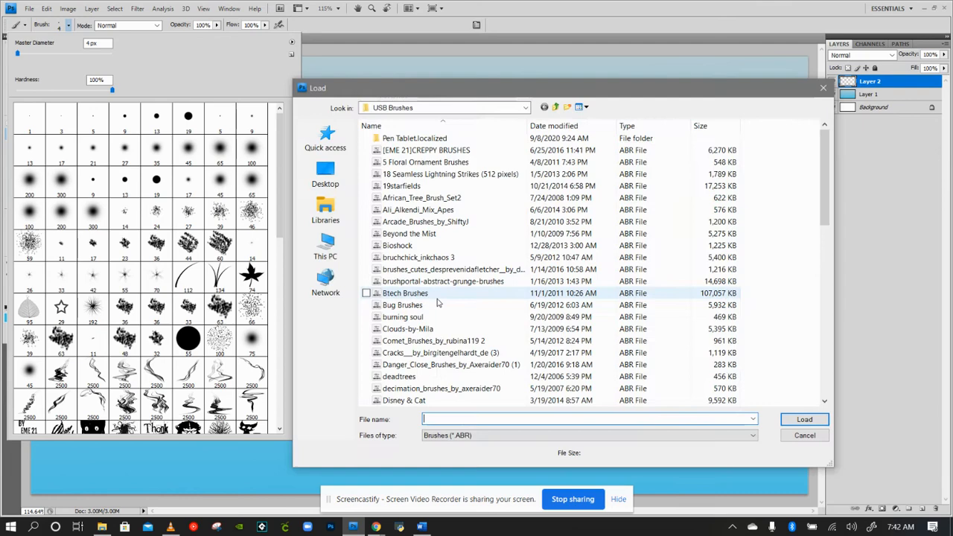
{"action": "left_click", "coordinate": [803, 434]}
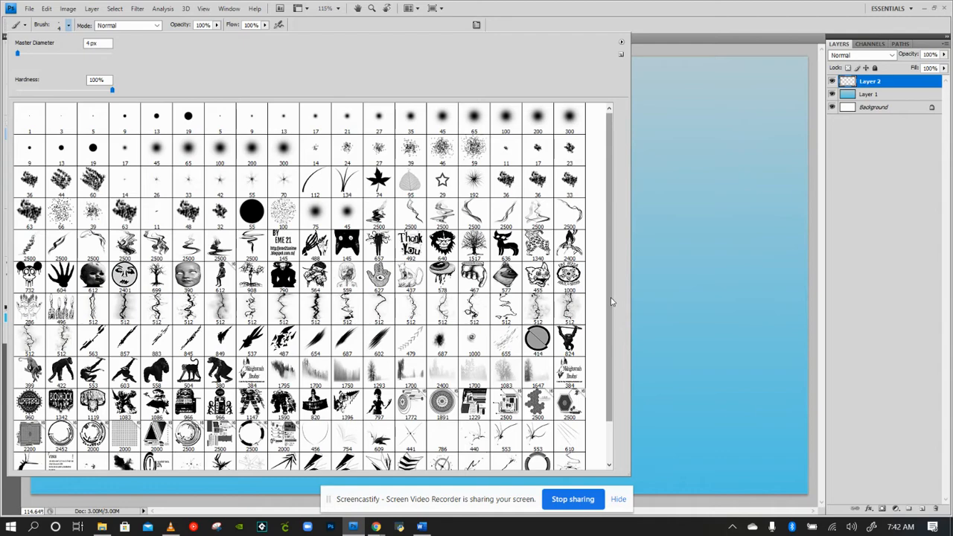
Scroll the brush presets toward the cat head brush
{"action": "scroll", "scroll_direction": "down", "scroll_amount": 3}
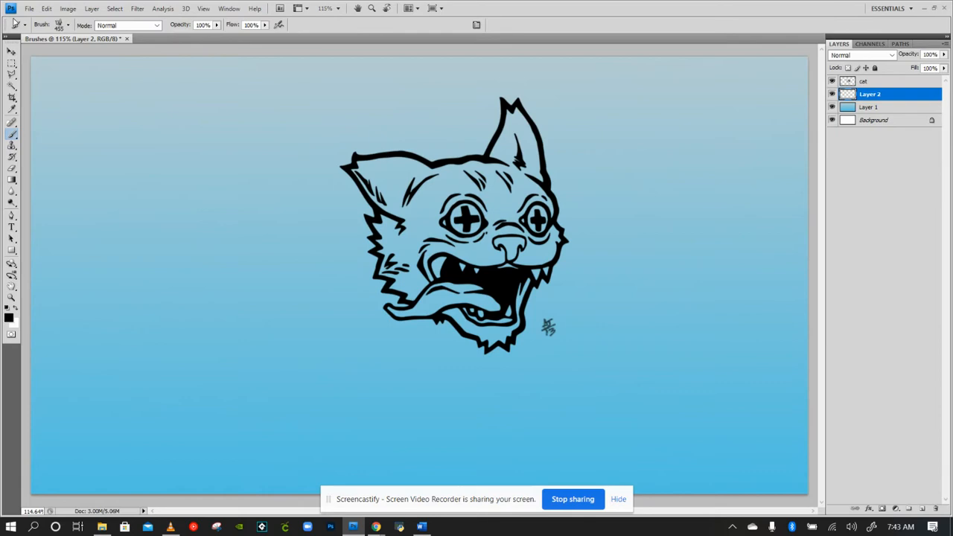
Set the foreground colour to pink and paint the cat's tongue with it
{"action": "left_click", "coordinate": [65, 23]}
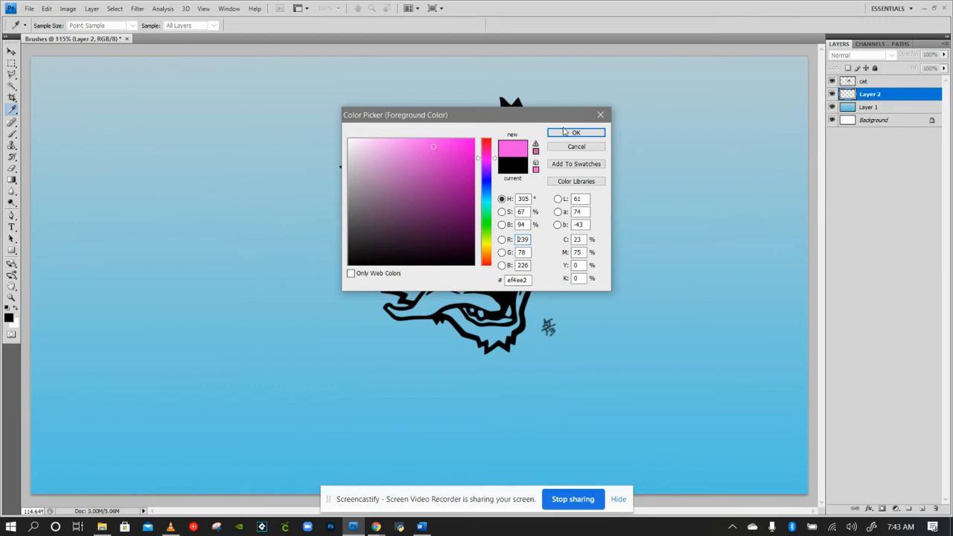
{"action": "left_click", "coordinate": [575, 132]}
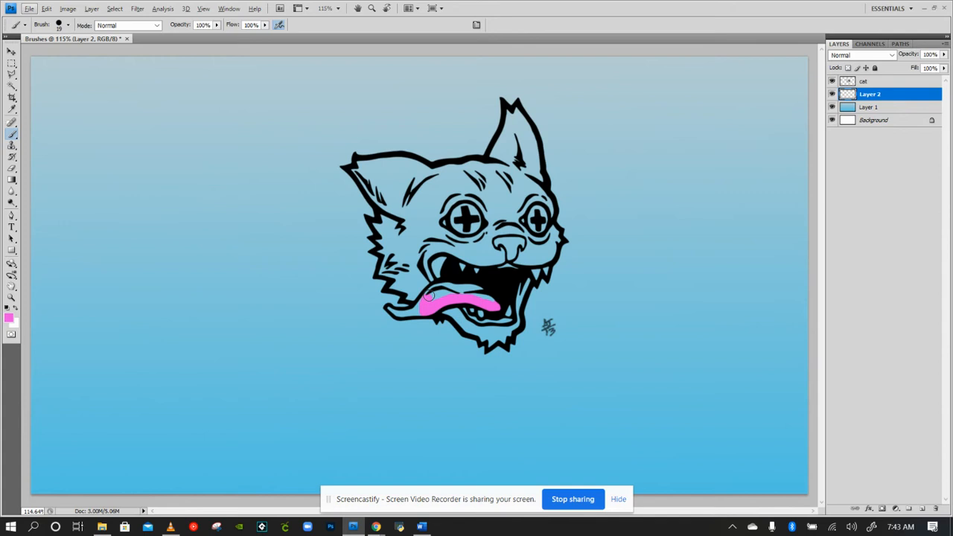
{"action": "left_click_drag", "start_coordinate": [429, 296], "coordinate": [426, 304]}
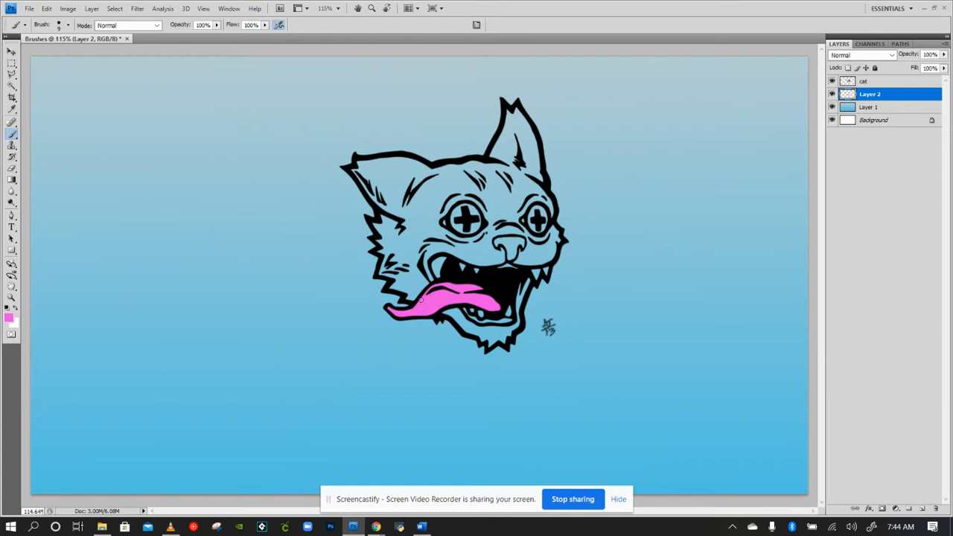
{"action": "left_click", "coordinate": [9, 320]}
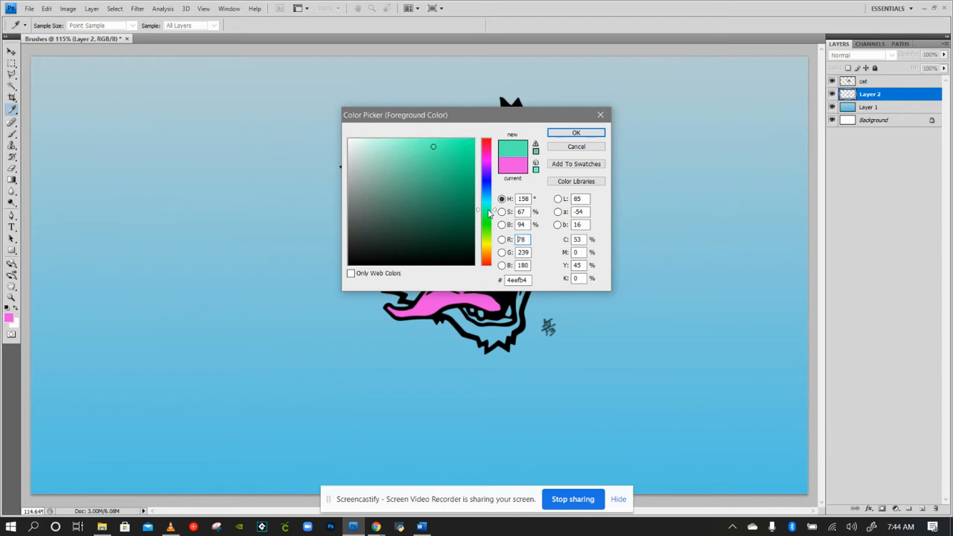
Paint the cat's eyes teal-green and add a new empty Layer 3 on top
{"action": "left_click", "coordinate": [575, 131]}
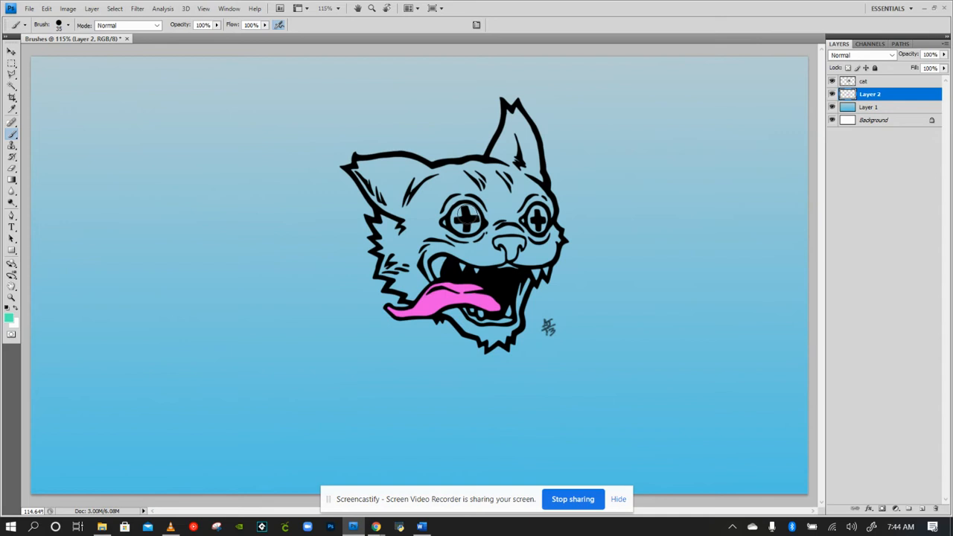
{"action": "left_click", "coordinate": [459, 226]}
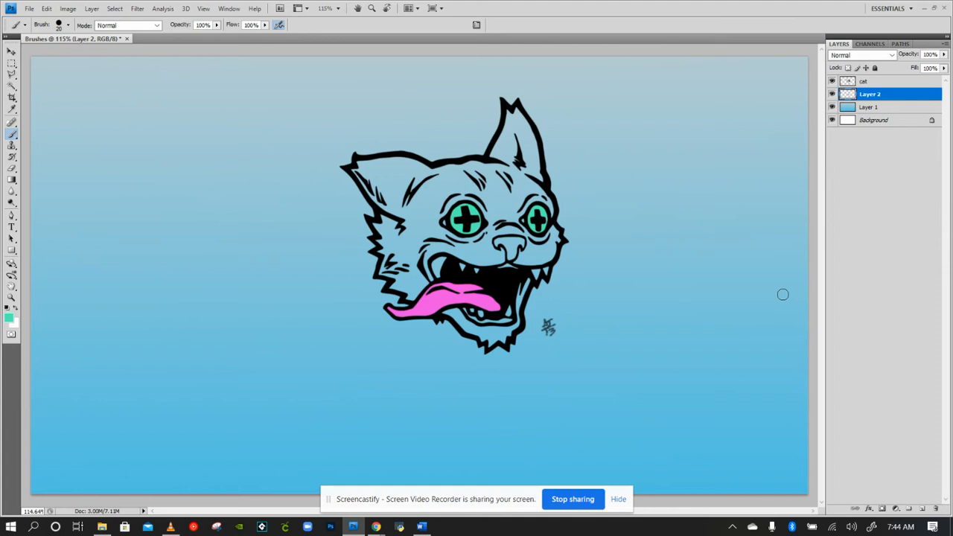
{"action": "left_click", "coordinate": [878, 80]}
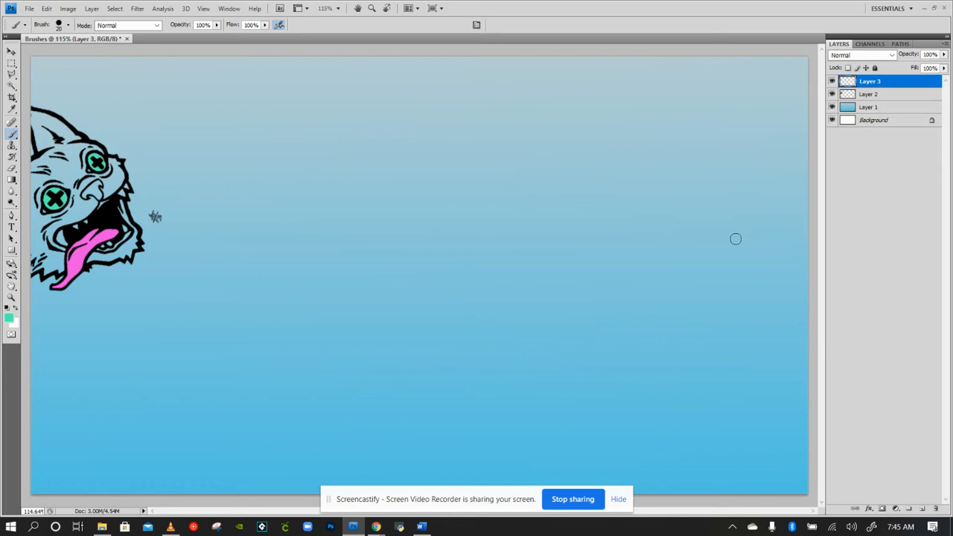
Choose an angular tech brush from the Brush Preset picker for stamping on Layer 3
{"action": "left_click", "coordinate": [69, 24]}
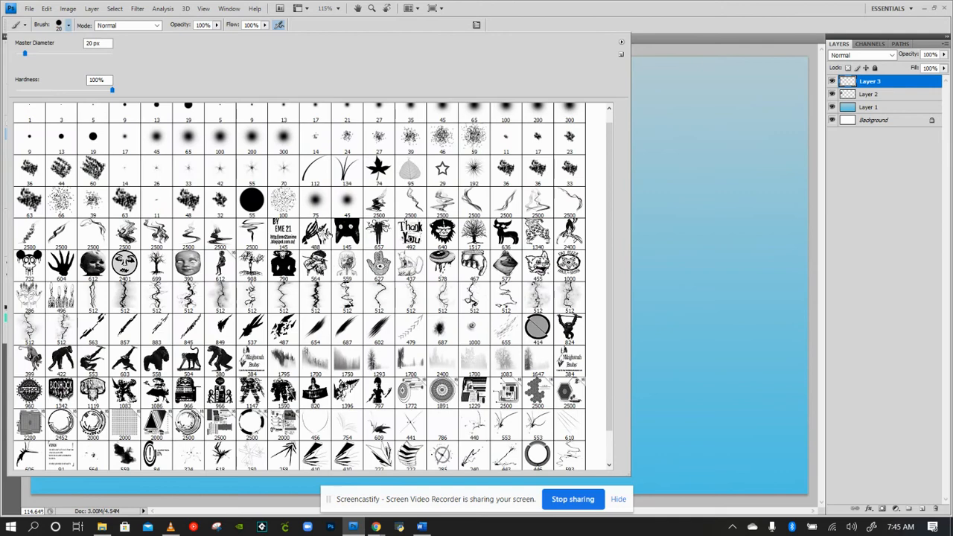
{"action": "scroll", "scroll_direction": "down", "scroll_amount": 3}
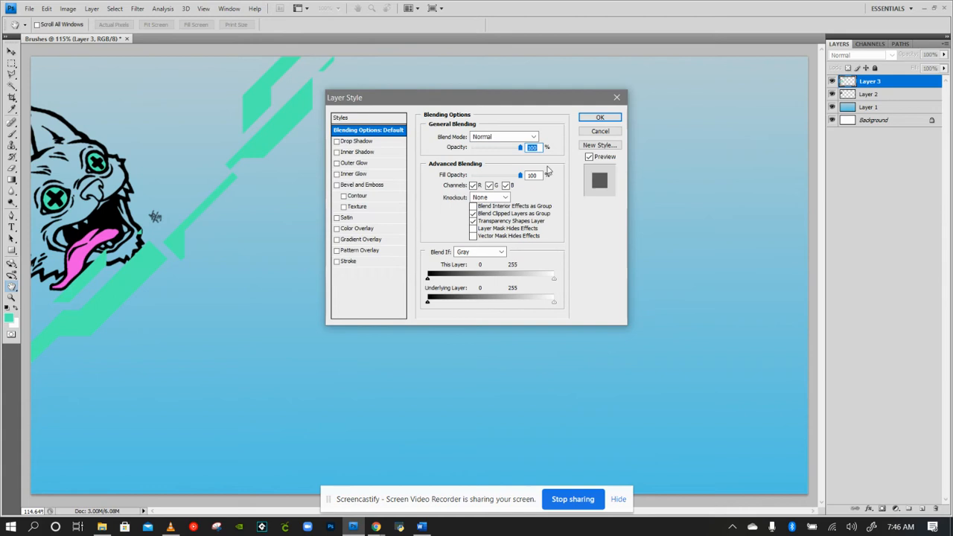
Give Layer 3 a drop shadow and a red-to-white gradient overlay via the Gradient Editor
{"action": "left_click", "coordinate": [357, 140]}
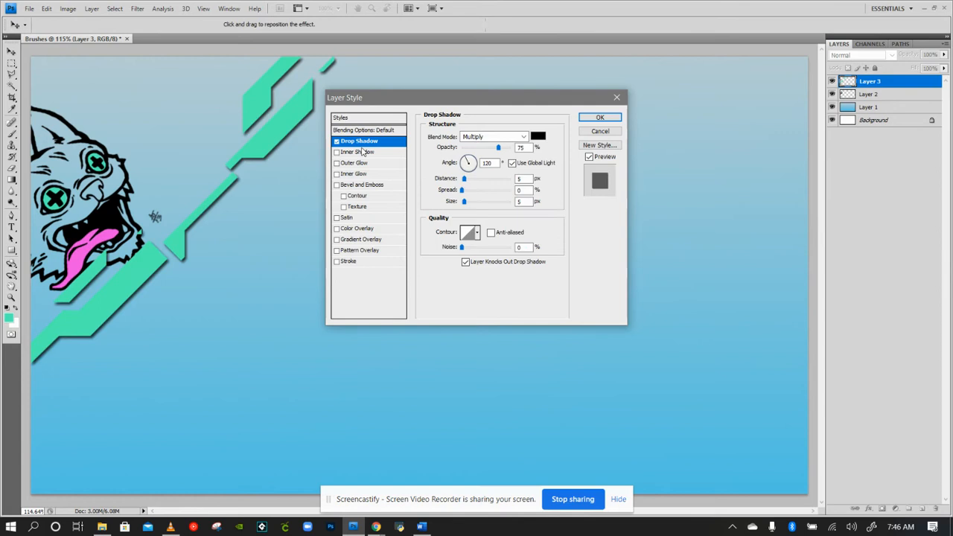
{"action": "mouse_move", "coordinate": [360, 238]}
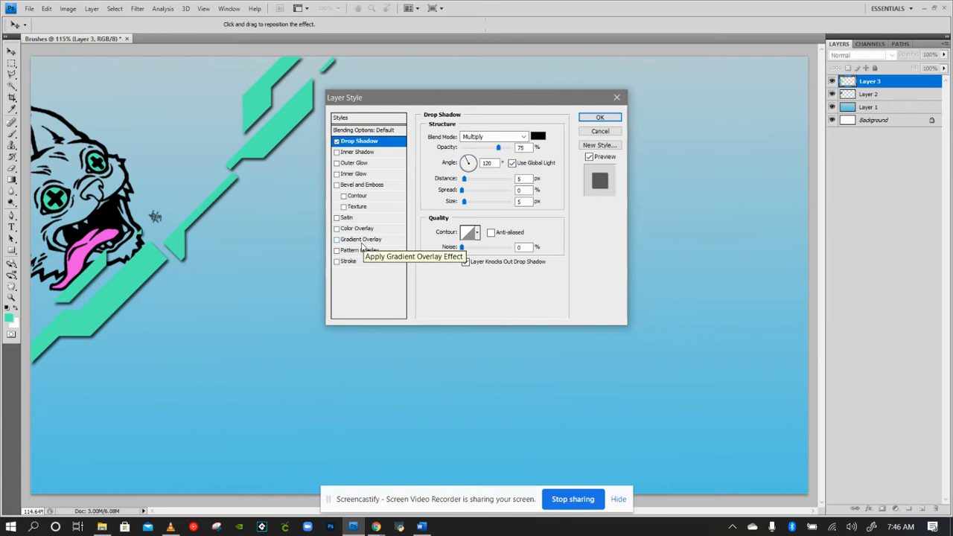
{"action": "left_click", "coordinate": [360, 238]}
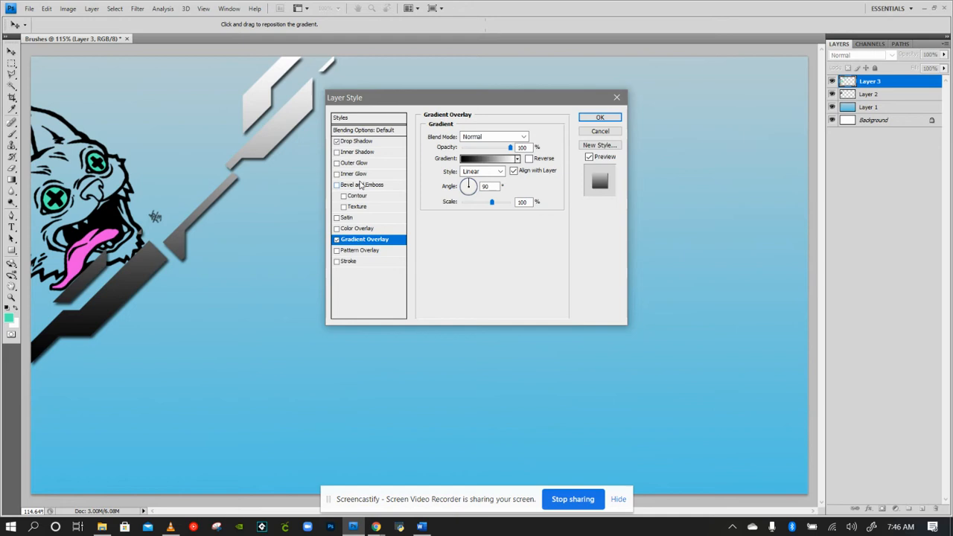
{"action": "left_click", "coordinate": [488, 157]}
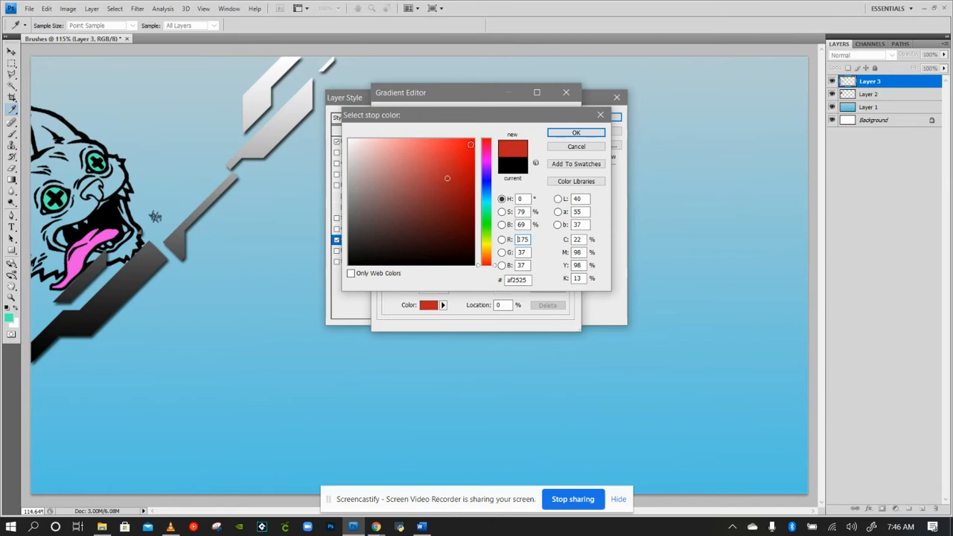
{"action": "left_click", "coordinate": [575, 132]}
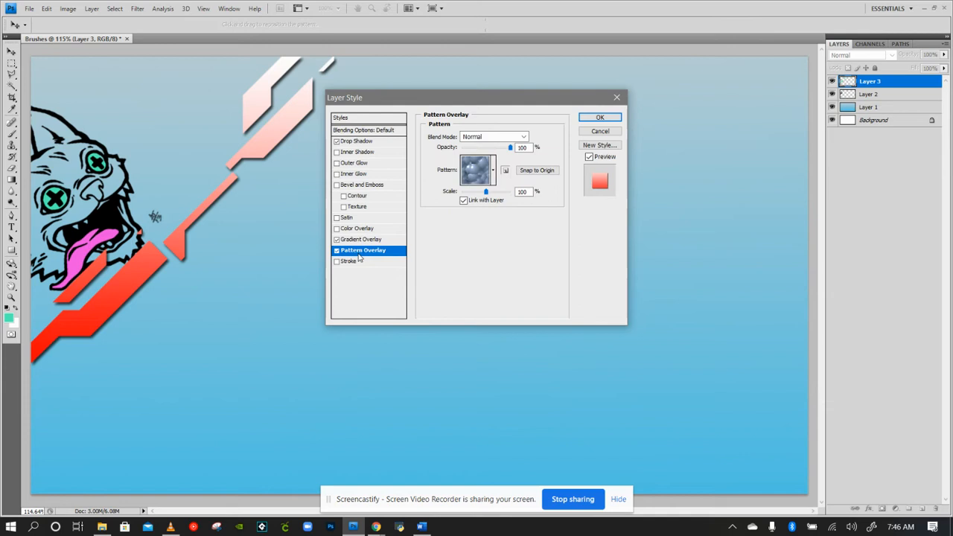
Load the Patterns set and apply a fine grid pattern overlay at a smaller scale
{"action": "left_click", "coordinate": [506, 169]}
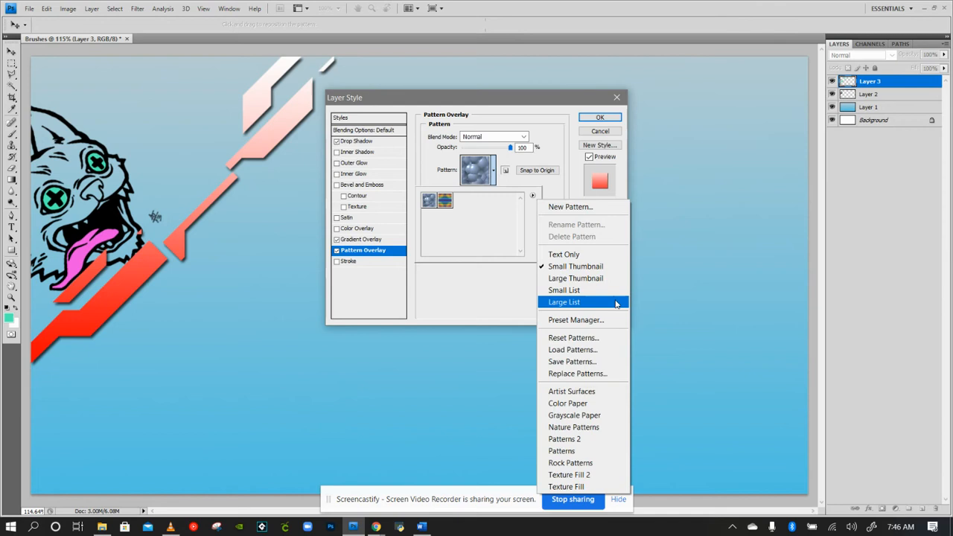
{"action": "left_click", "coordinate": [561, 450]}
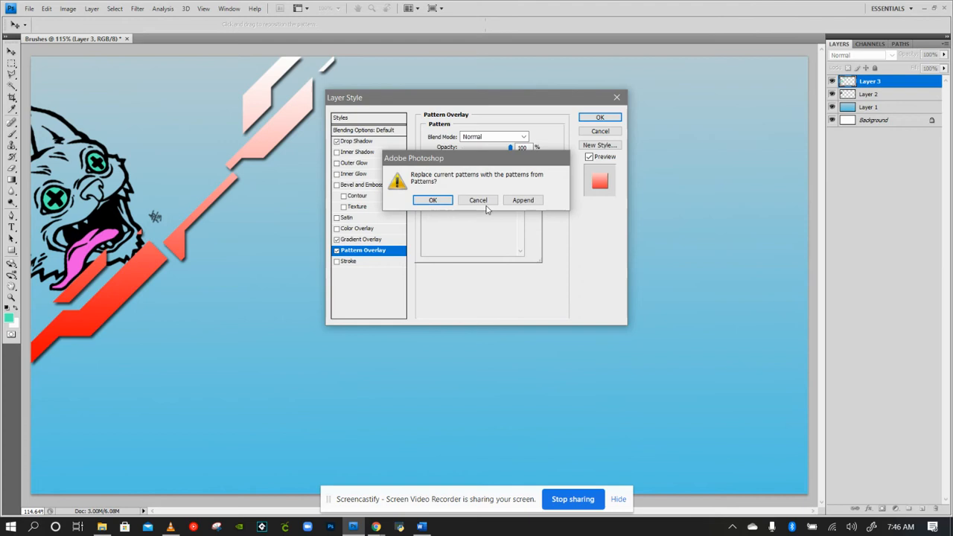
{"action": "left_click", "coordinate": [435, 200]}
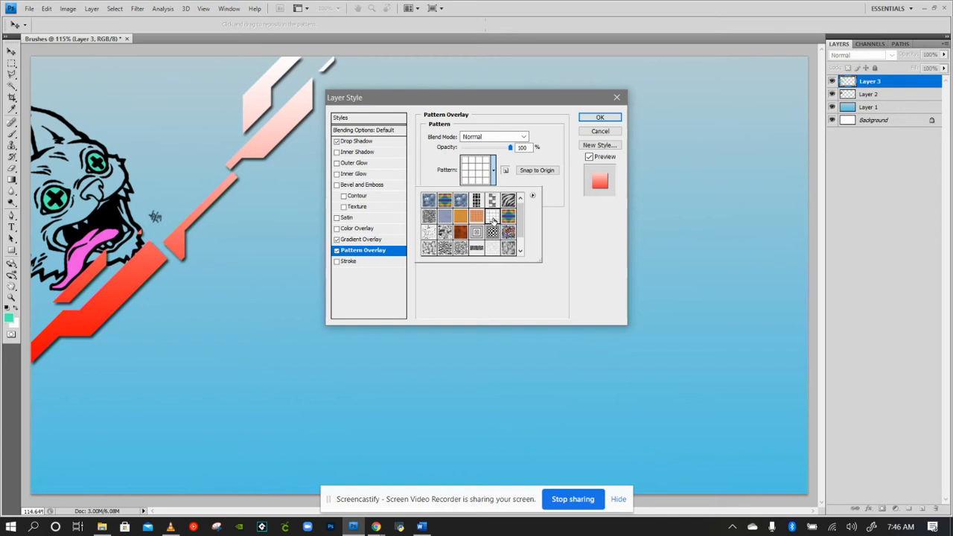
{"action": "left_click", "coordinate": [360, 238]}
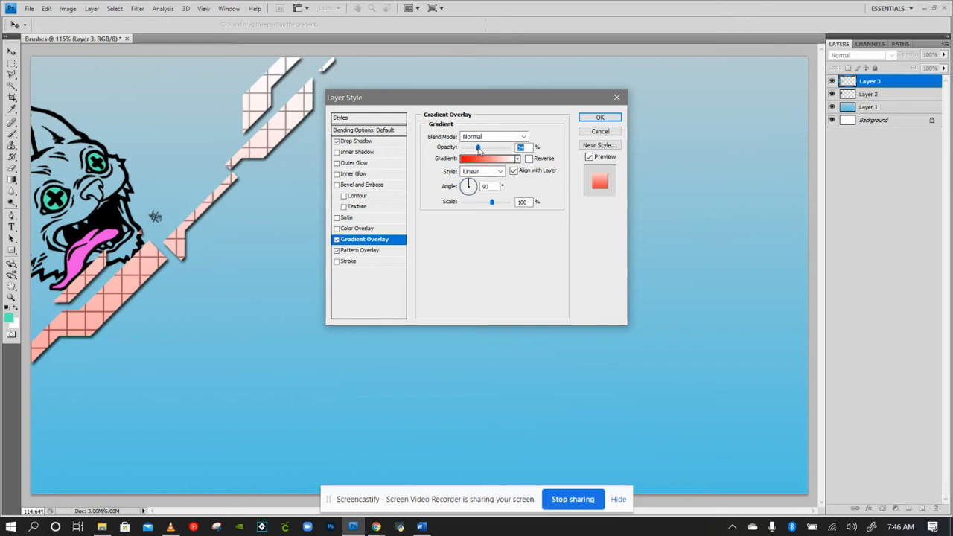
{"action": "left_click", "coordinate": [360, 250]}
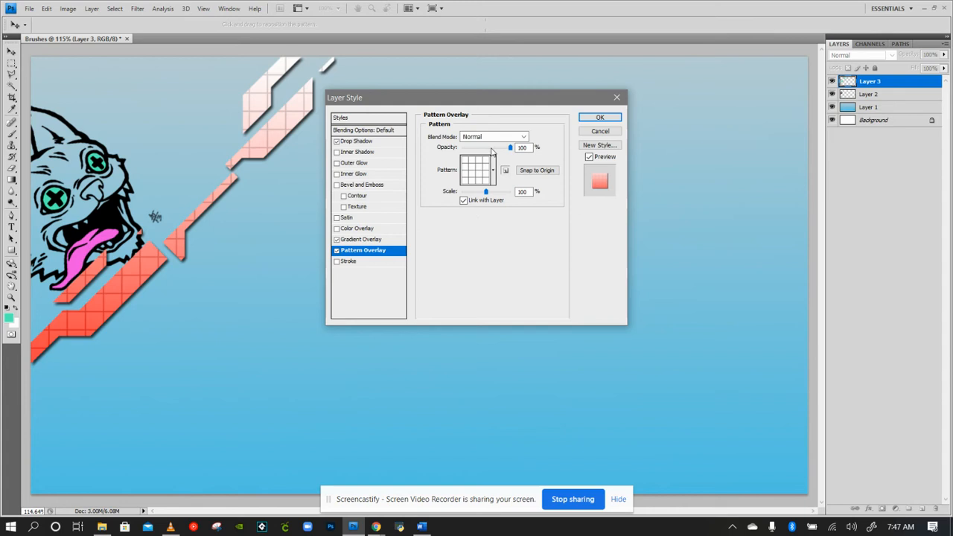
{"action": "left_click_drag", "start_coordinate": [485, 191], "coordinate": [467, 191]}
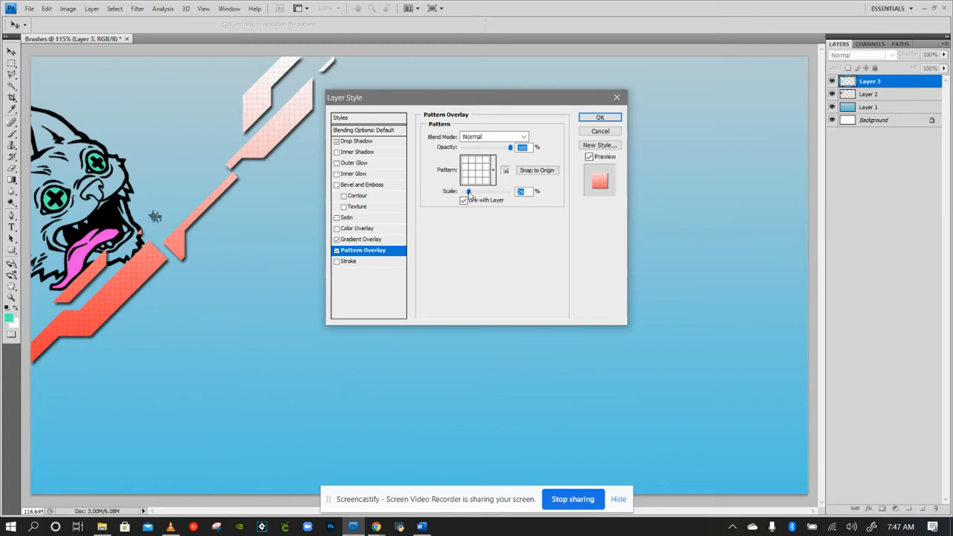
Add a thin black stroke around the shapes and apply the layer effects
{"action": "left_click", "coordinate": [349, 261]}
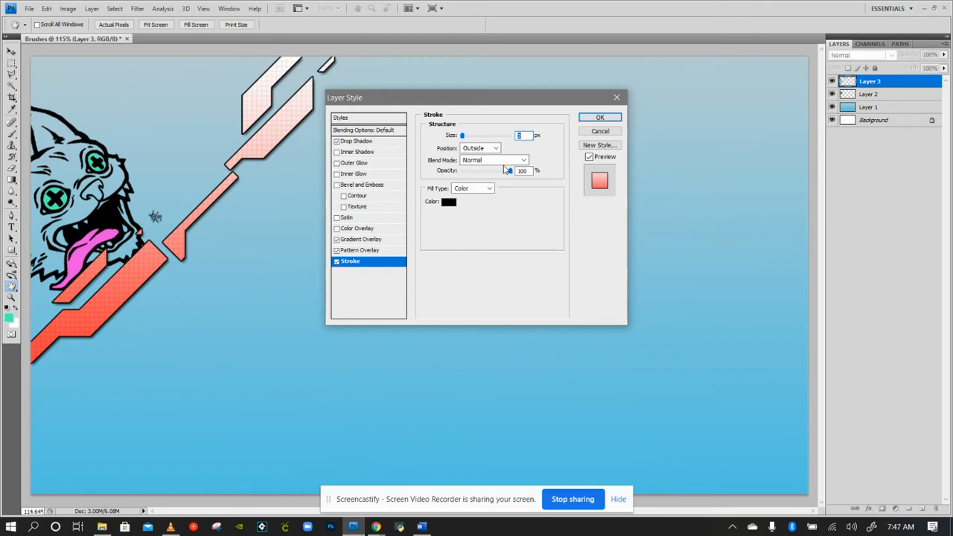
{"action": "left_click", "coordinate": [600, 116]}
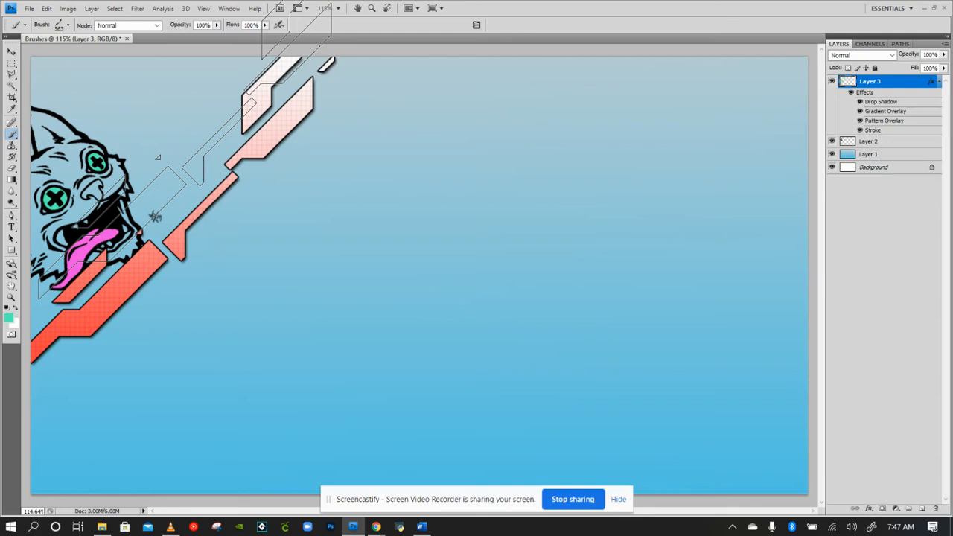
{"action": "left_click", "coordinate": [68, 27]}
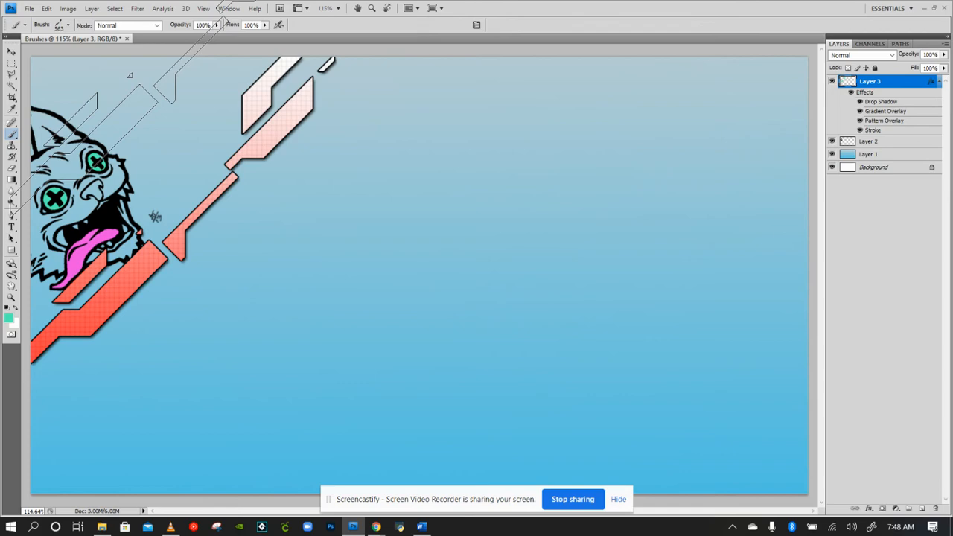
{"action": "left_click", "coordinate": [67, 26]}
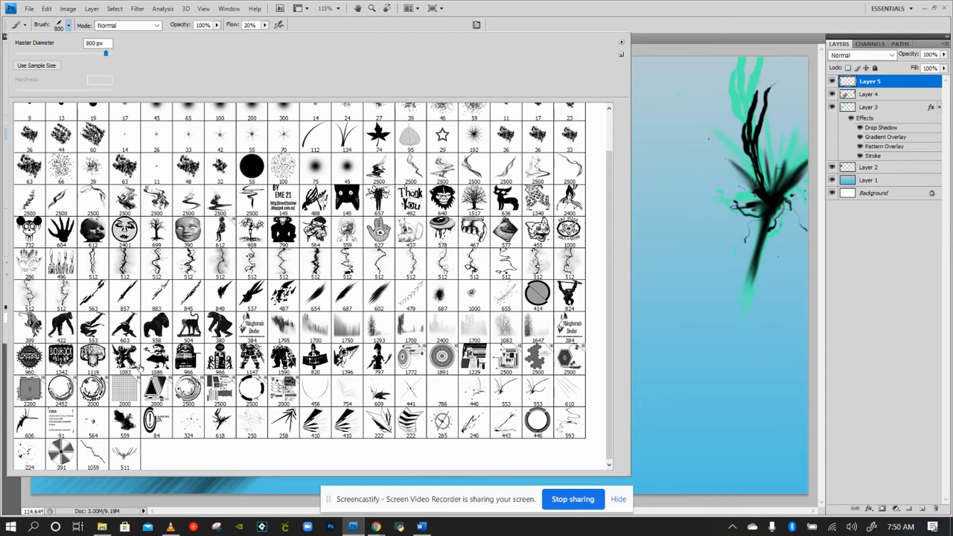
{"action": "mouse_move", "coordinate": [387, 359]}
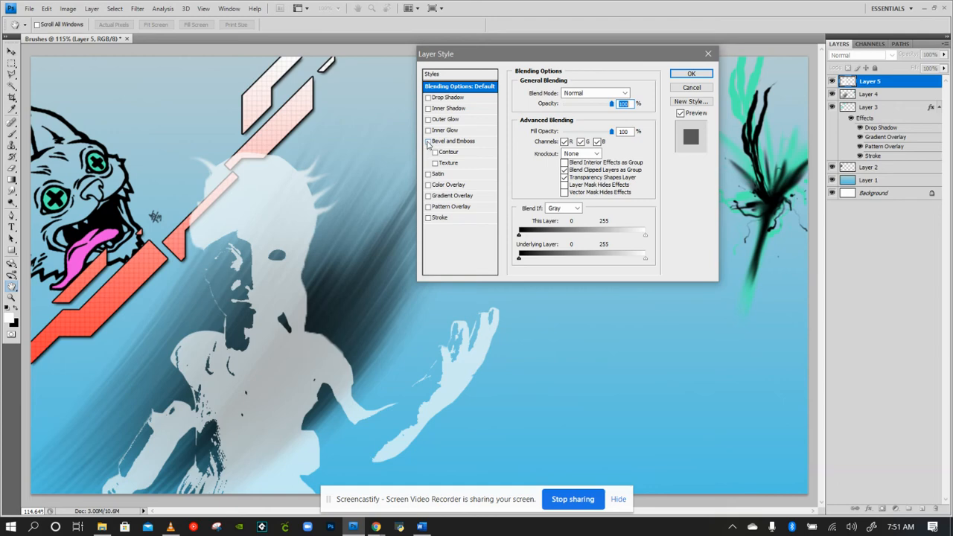
Give the figure on Layer 5 an inner glow with Normal blend mode so it fills solid grey
{"action": "left_click", "coordinate": [443, 130]}
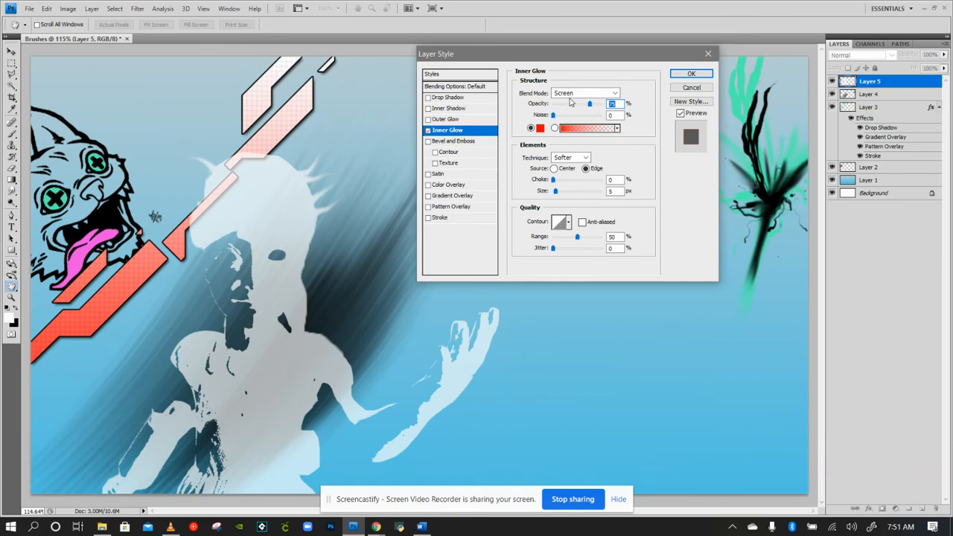
{"action": "left_click", "coordinate": [583, 92]}
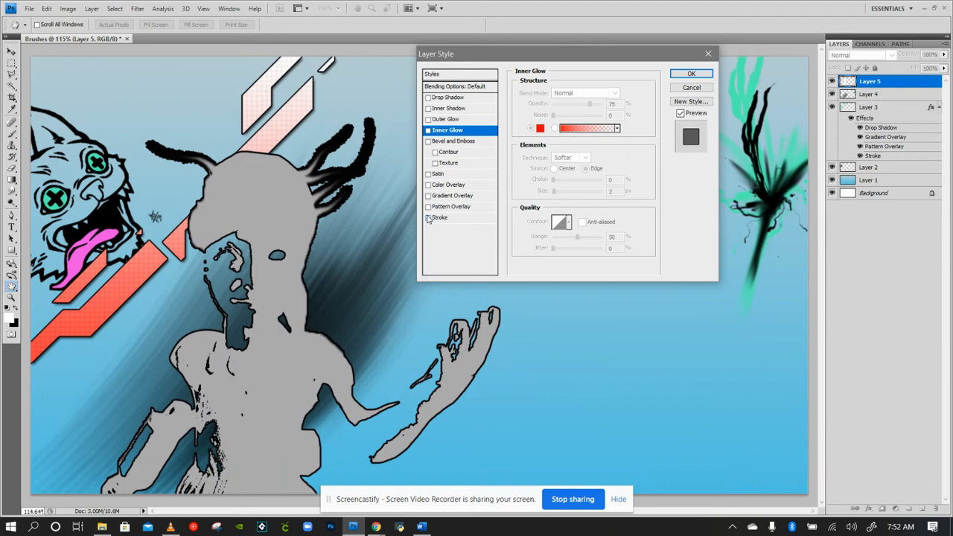
Apply a blue bubble pattern overlay to the figure silhouette
{"action": "left_click", "coordinate": [453, 205]}
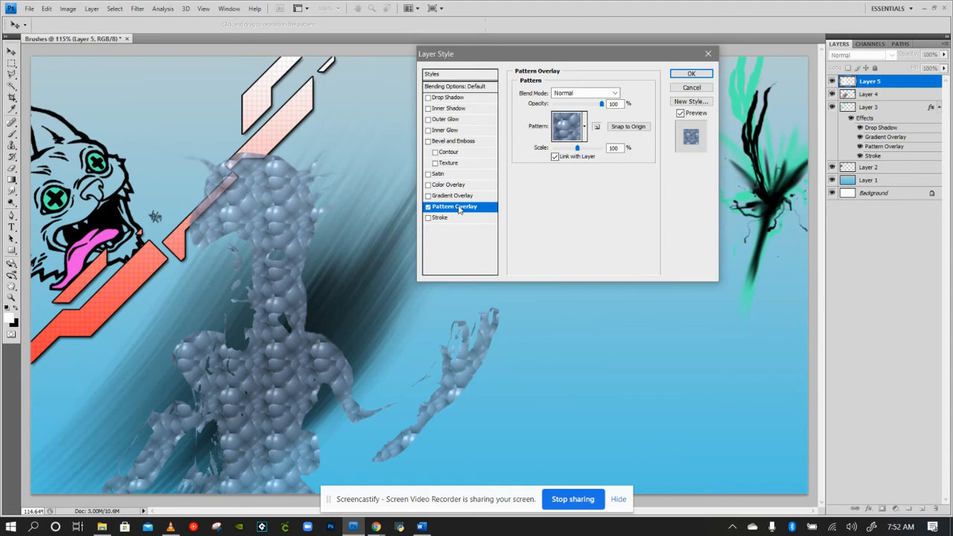
{"action": "left_click", "coordinate": [565, 125]}
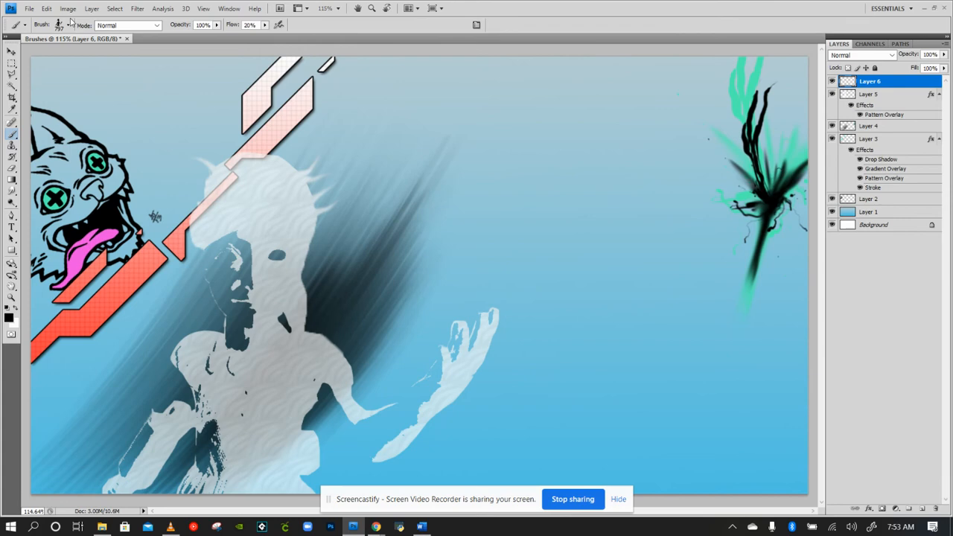
Pick a tree brush at low flow and stamp misty forest silhouettes on Layer 6
{"action": "left_click", "coordinate": [67, 25]}
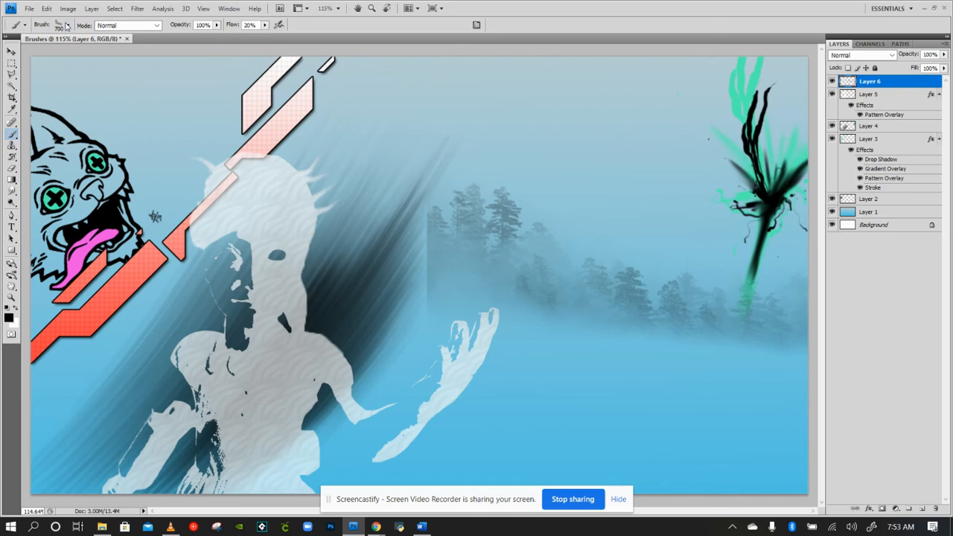
{"action": "left_click", "coordinate": [68, 25]}
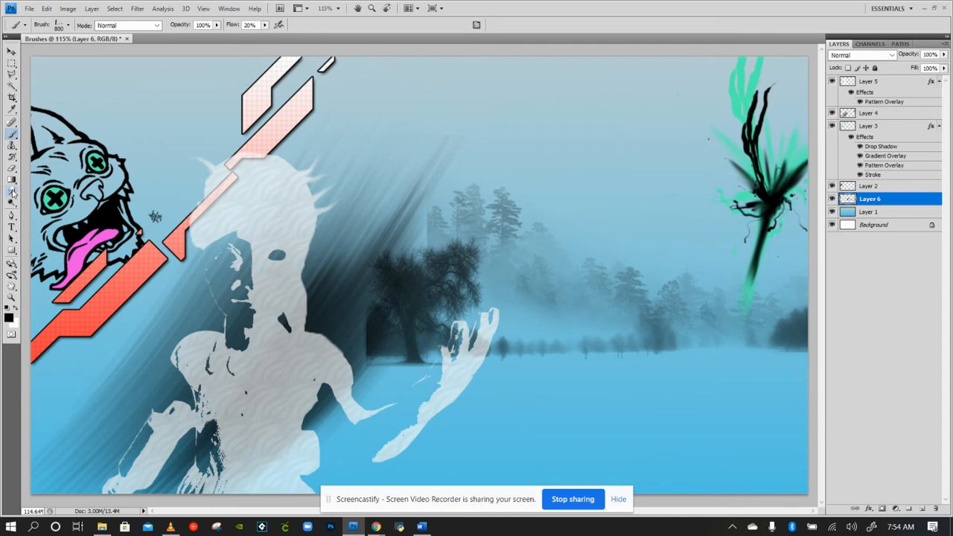
{"action": "mouse_move", "coordinate": [9, 193]}
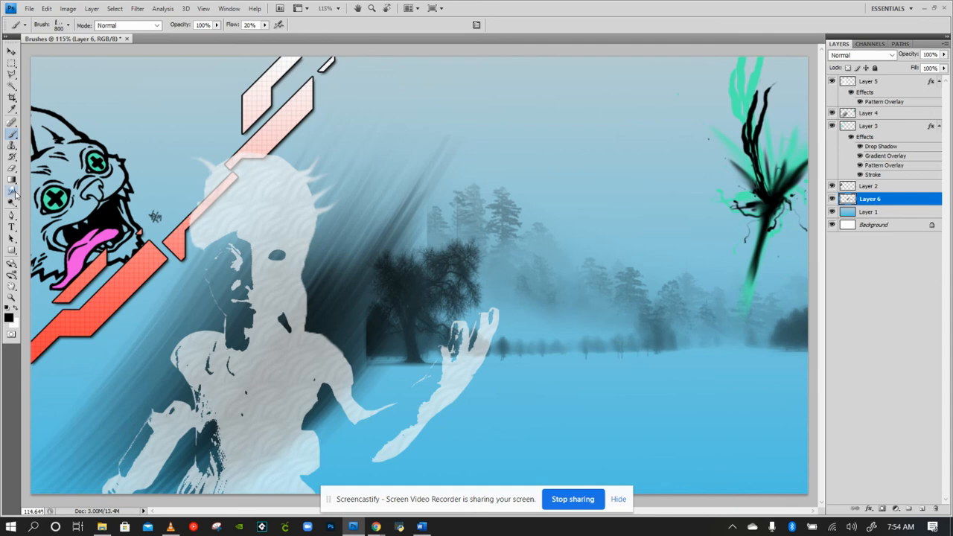
{"action": "left_click", "coordinate": [866, 113]}
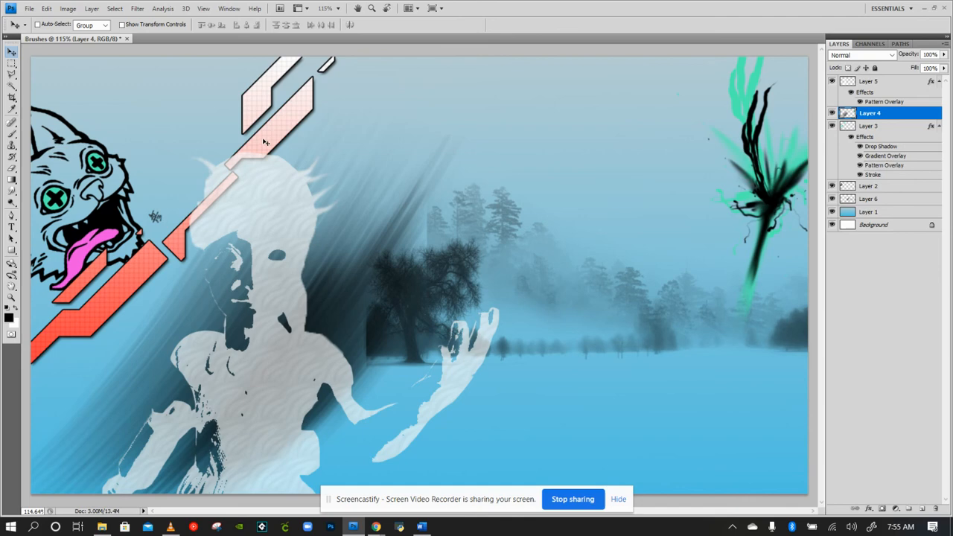
{"action": "mouse_move", "coordinate": [306, 125]}
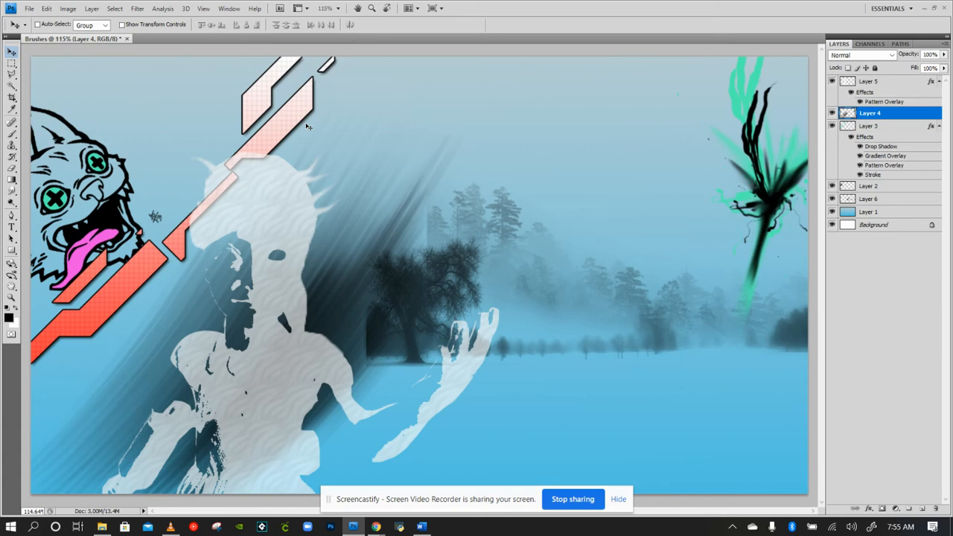
{"action": "mouse_move", "coordinate": [453, 226]}
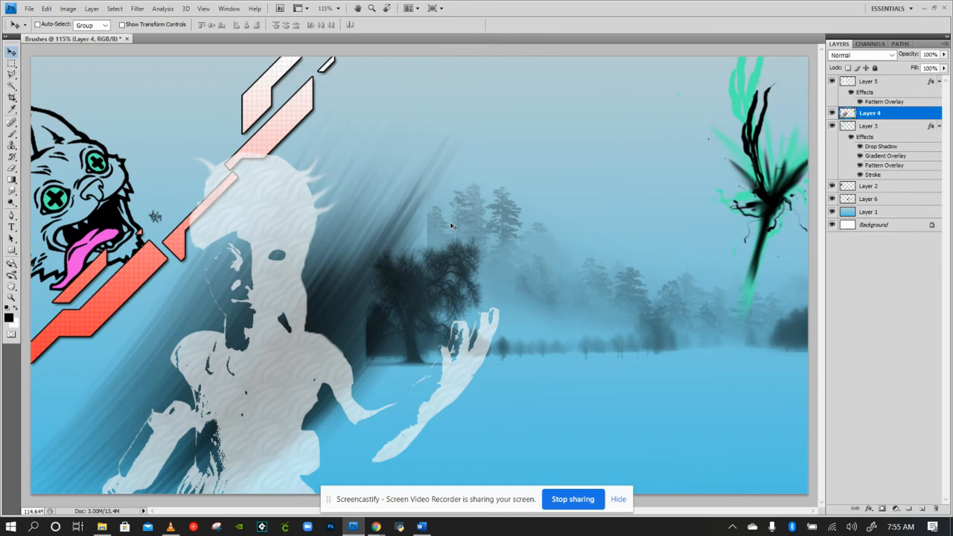
{"action": "mouse_move", "coordinate": [789, 137]}
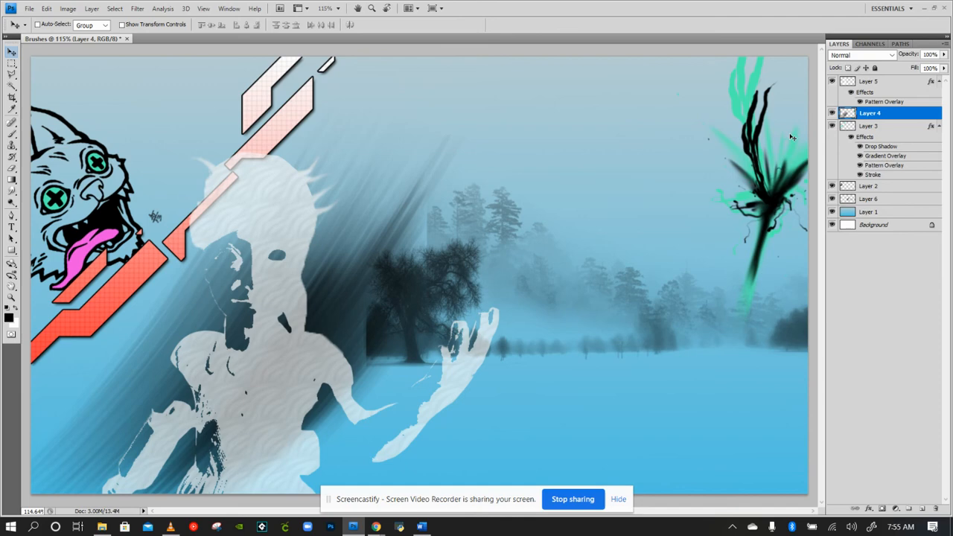
{"action": "mouse_move", "coordinate": [730, 202]}
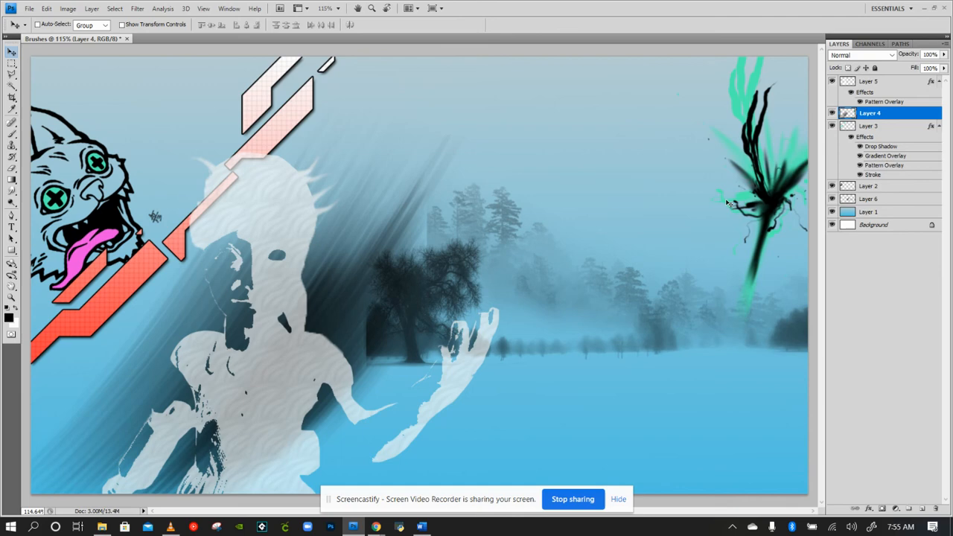